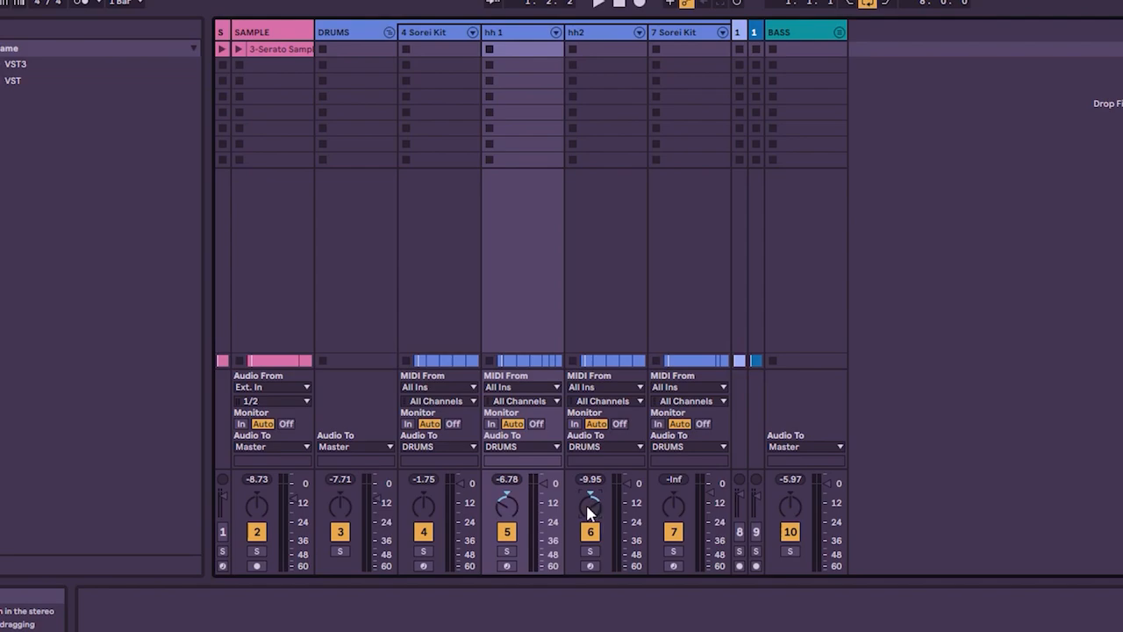
Step: Pan hh1 to 13L and hh2 to 15R so the hi-hats spread across the stereo field
click(599, 3)
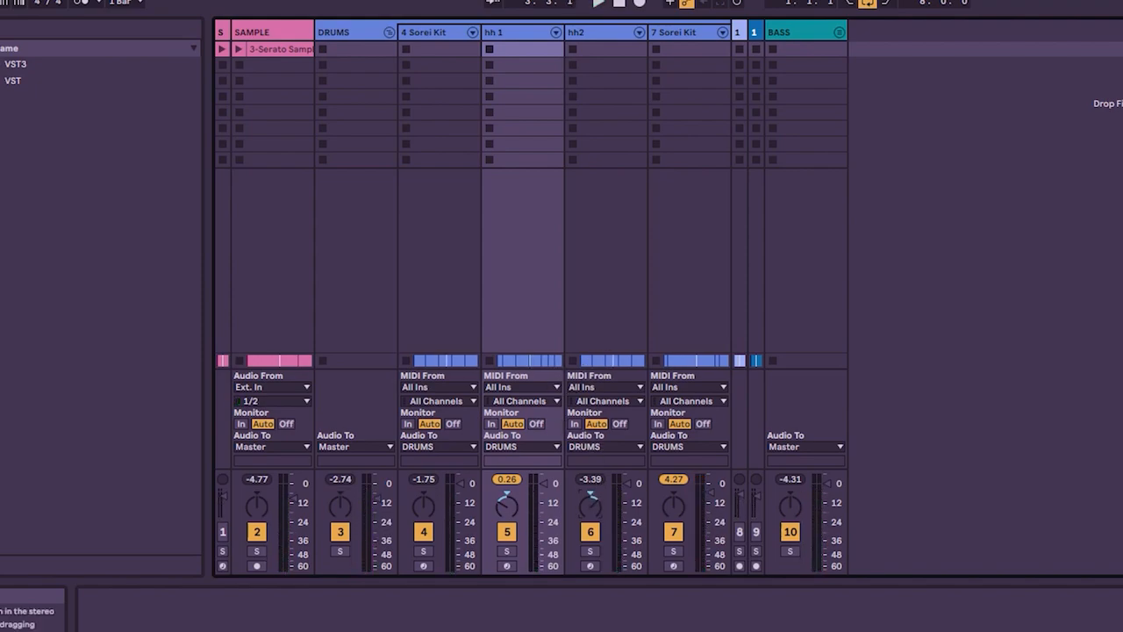
mouse_move(548, 470)
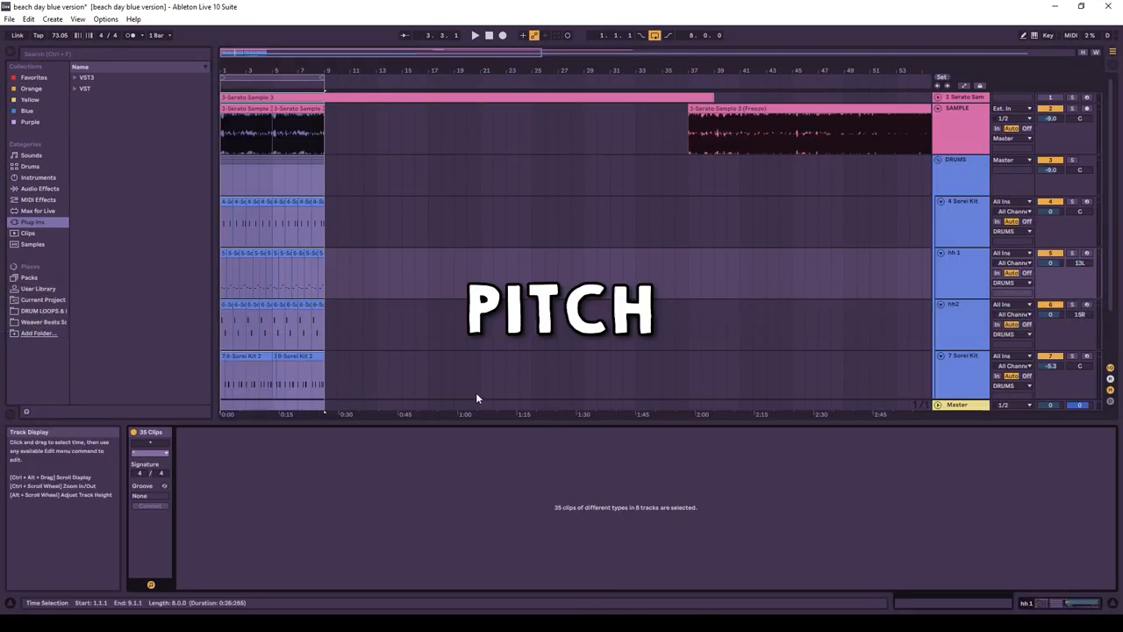
mouse_move(812, 206)
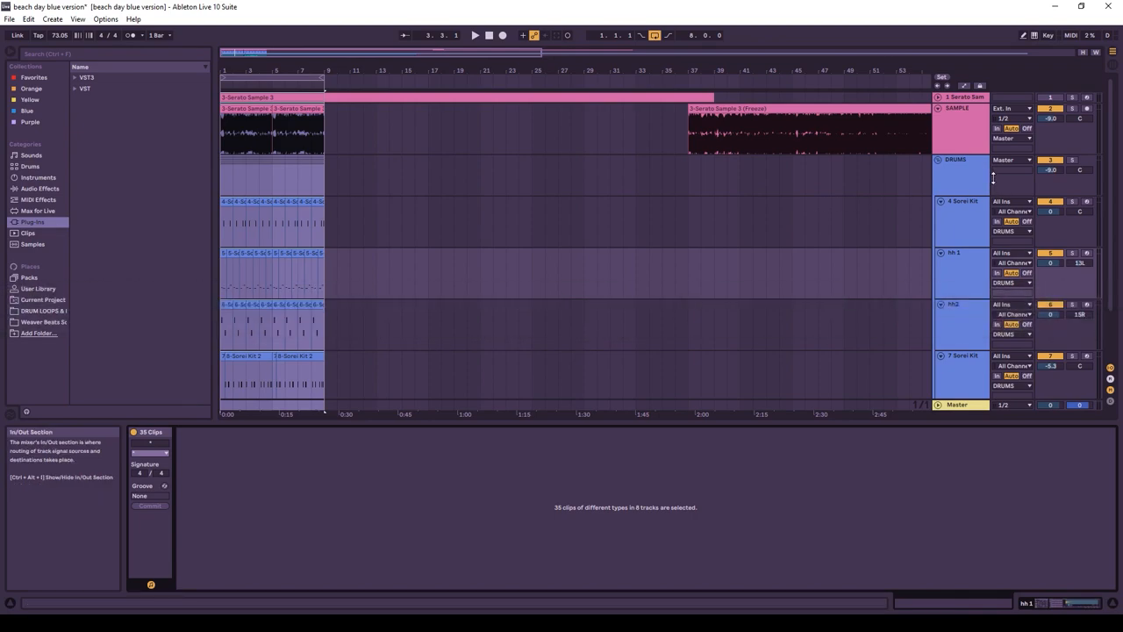
mouse_move(939, 186)
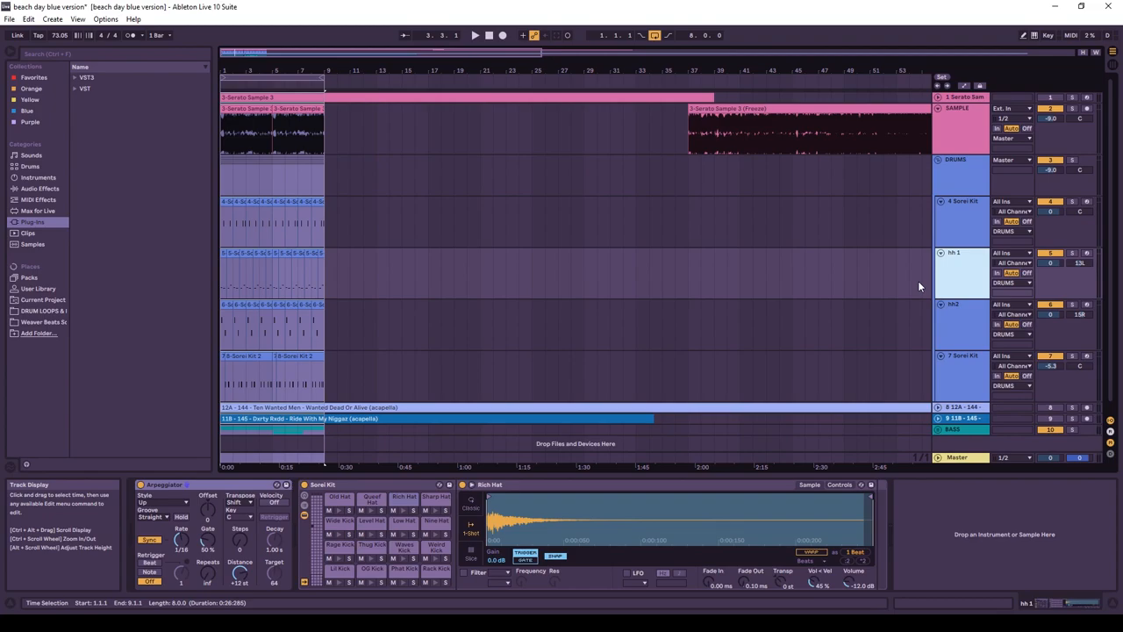
mouse_move(848, 309)
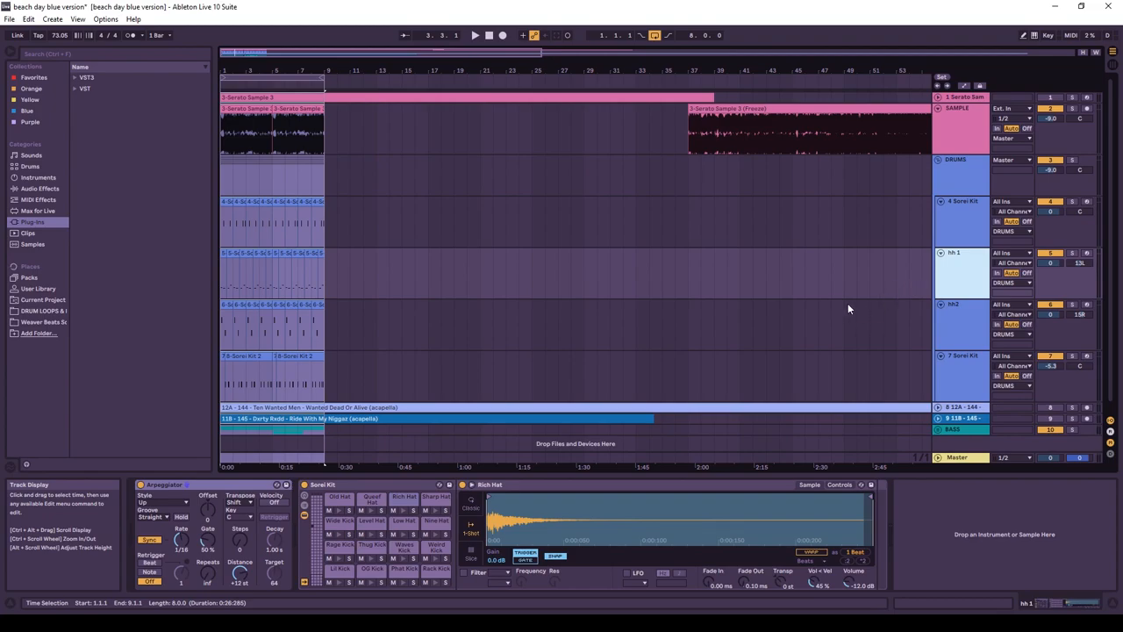
mouse_move(815, 297)
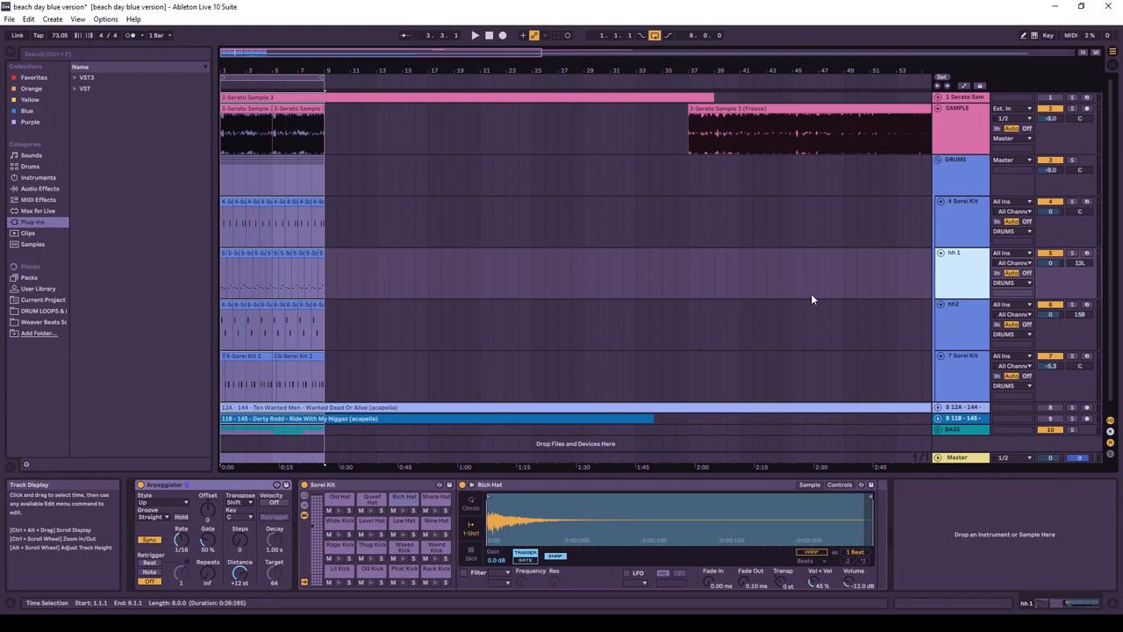
mouse_move(333, 291)
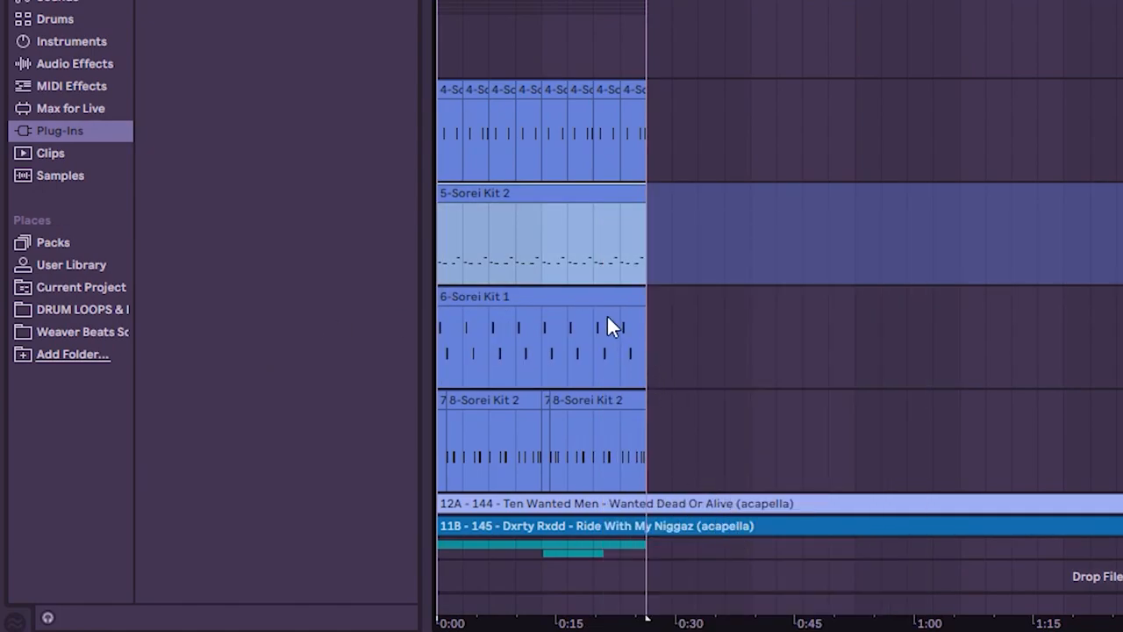
mouse_move(641, 362)
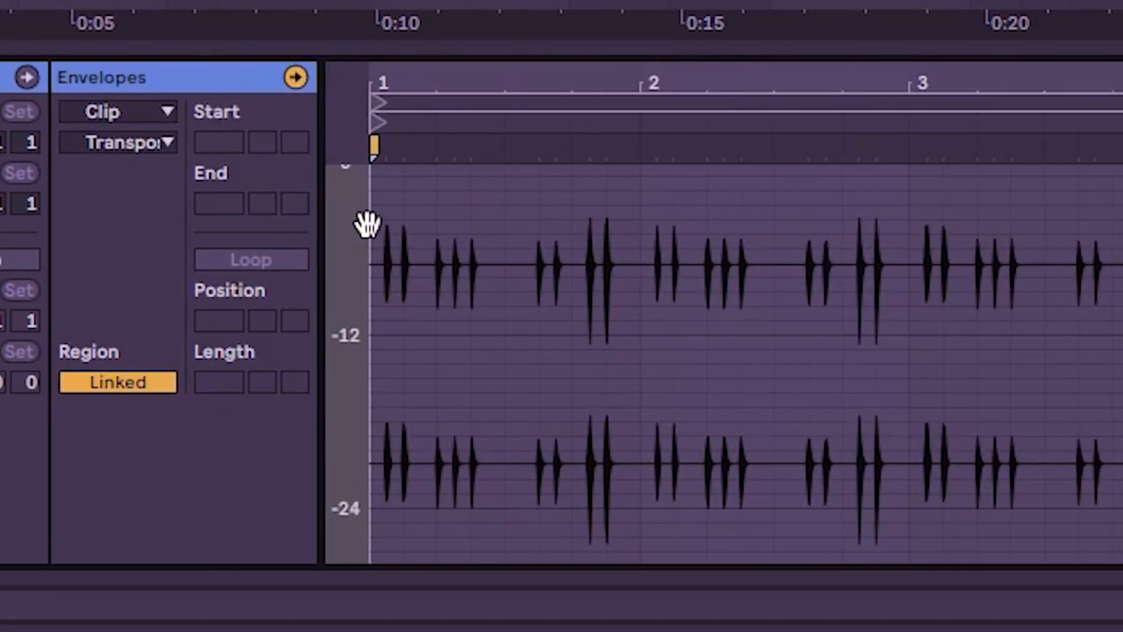
Step: Draw a Clip Transposition envelope ramping hh1's pitch down to -3 st at bar 8
click(118, 141)
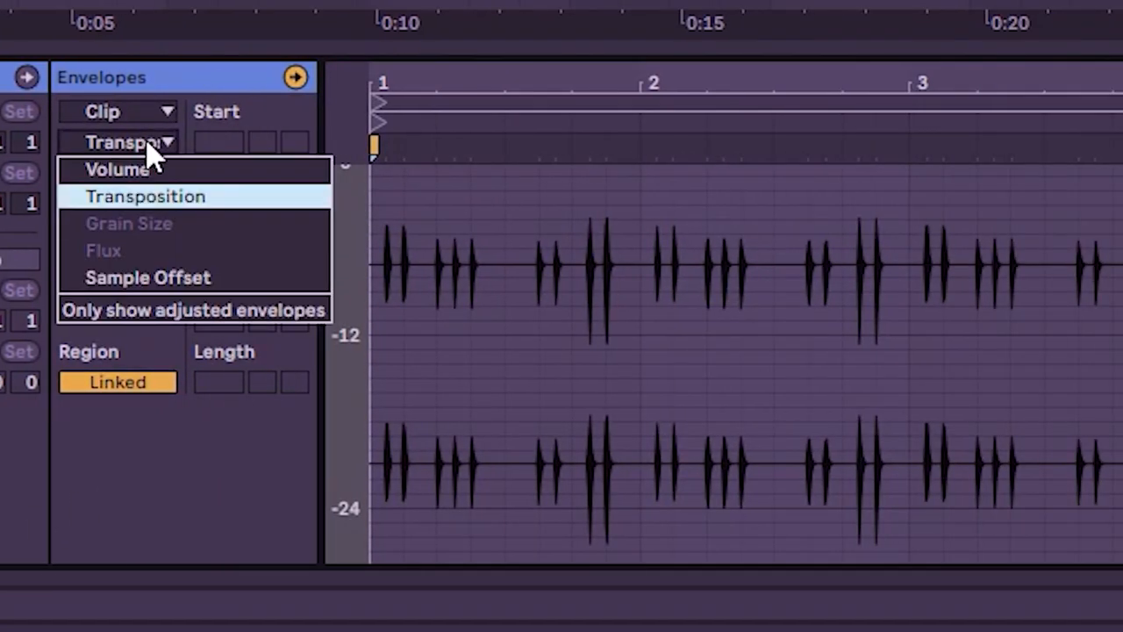
mouse_move(114, 158)
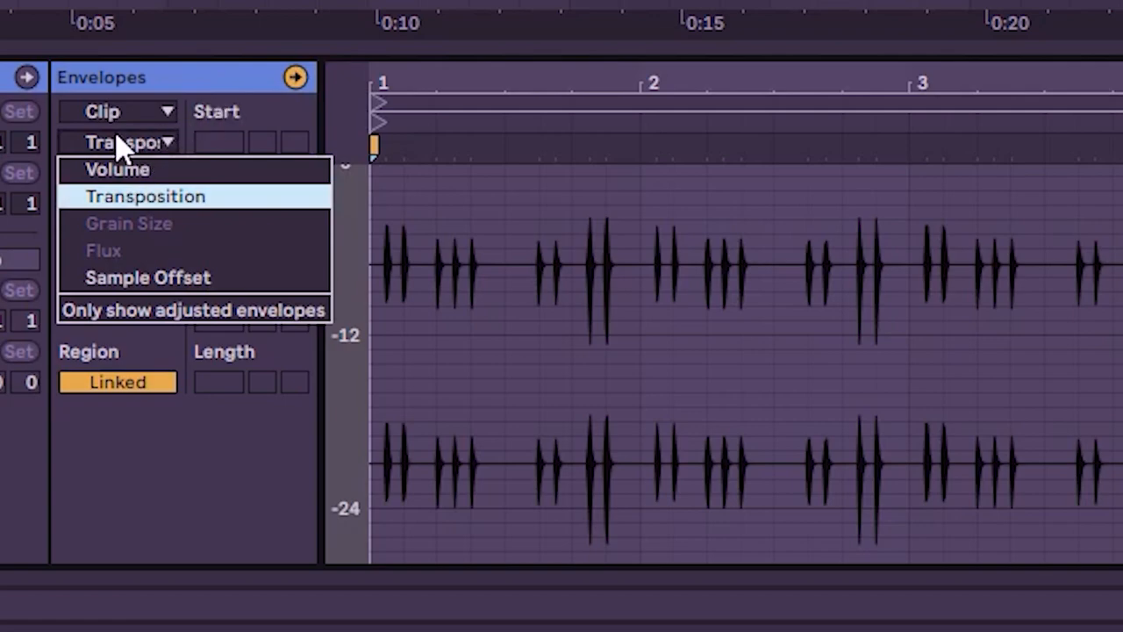
click(146, 195)
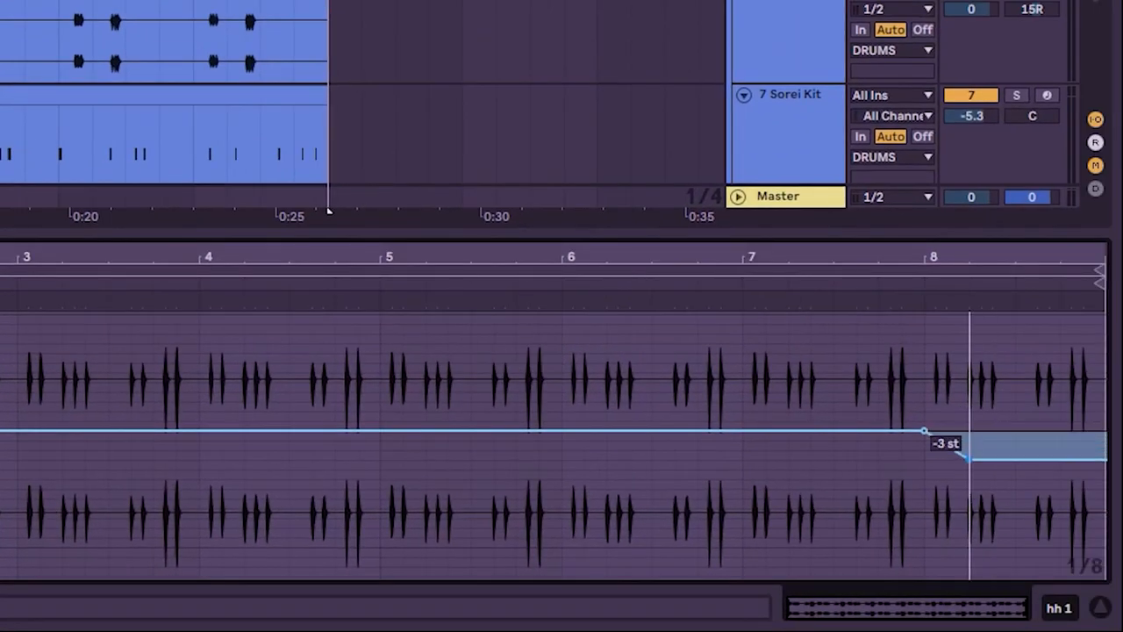
drag(948, 430, 1102, 544)
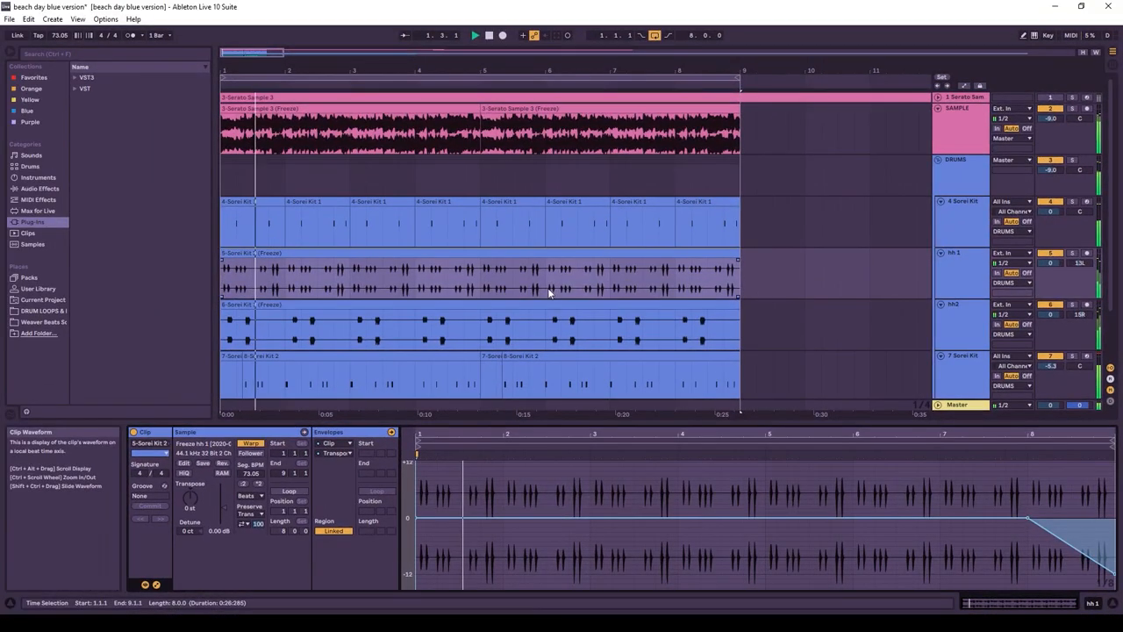
Step: Select the hh1 clip, then its first half, to audition the pitch drop
click(480, 276)
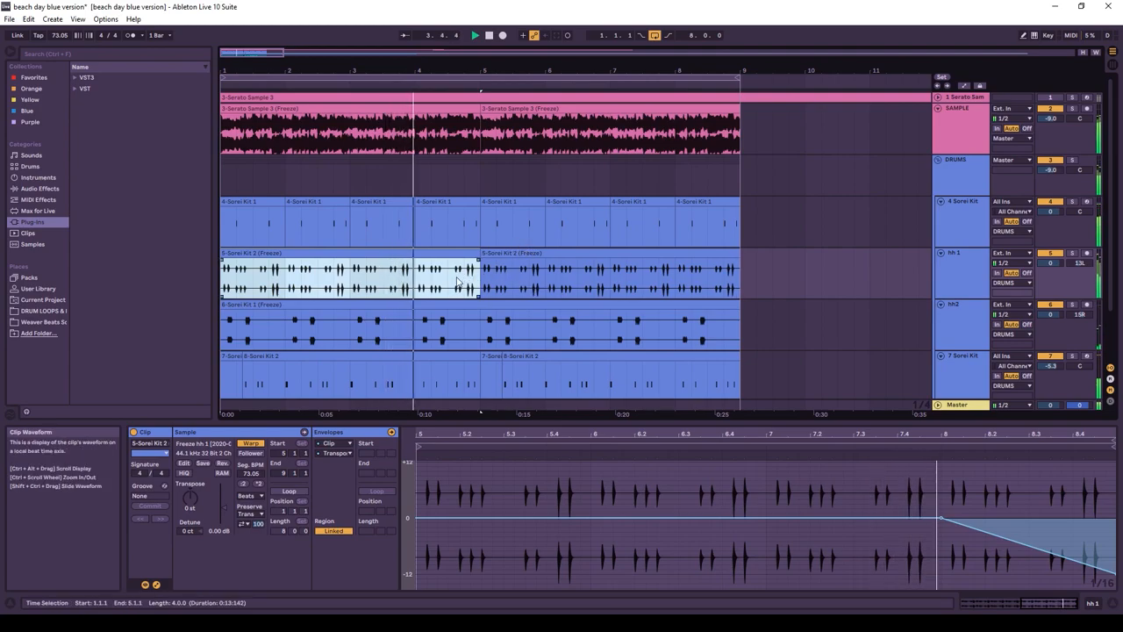
click(406, 299)
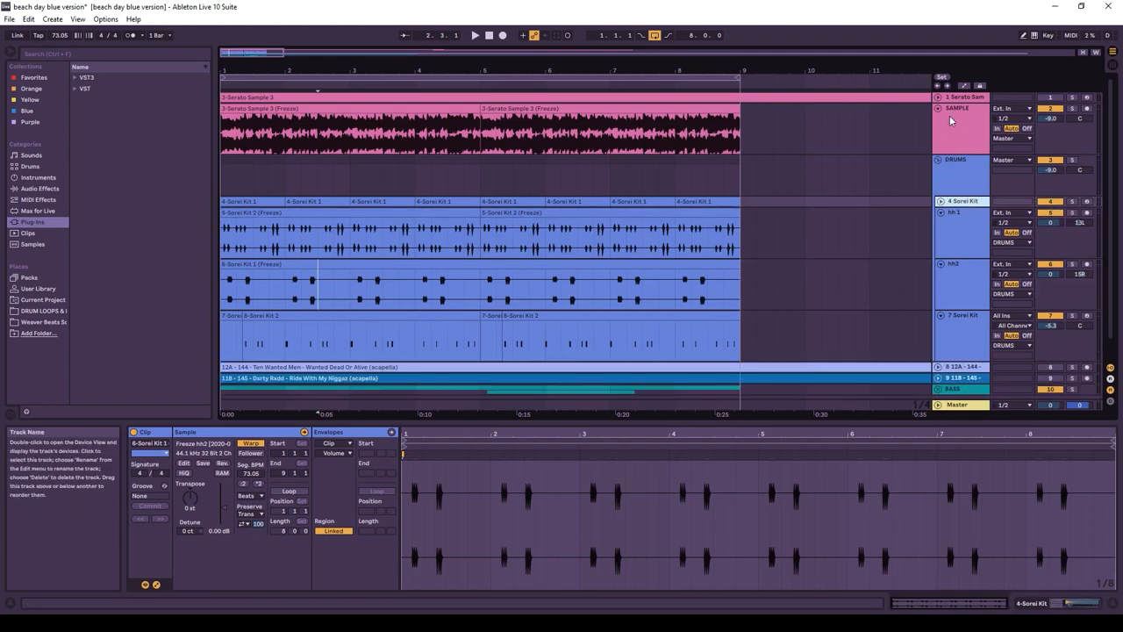
Step: Collapse the SAMPLE track header to free space for the hi-hat tracks
click(939, 108)
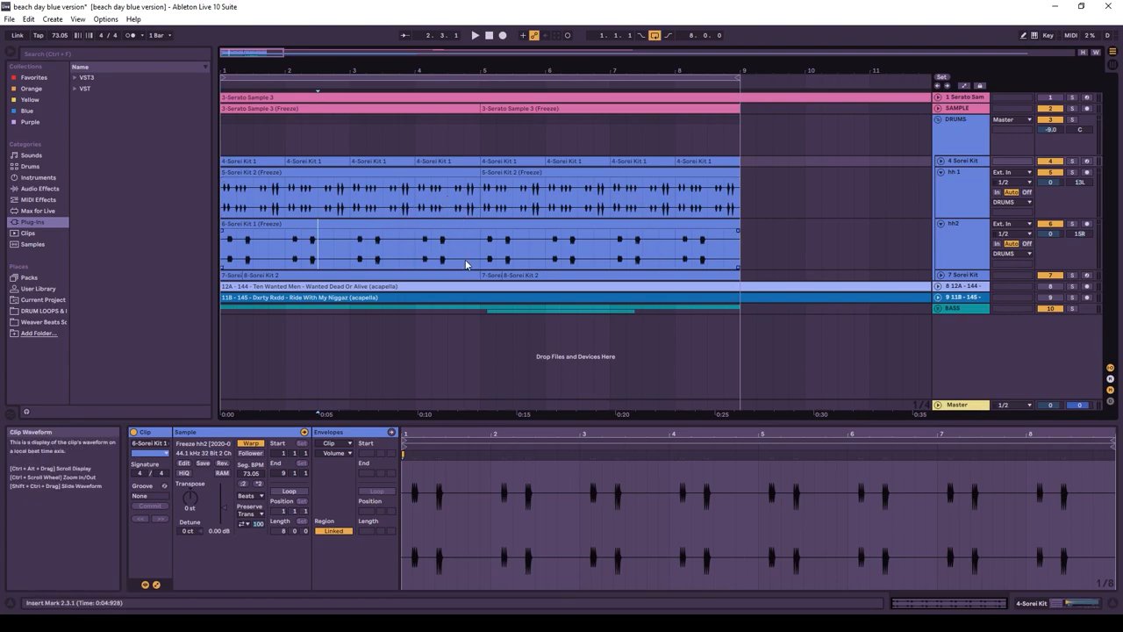
mouse_move(479, 241)
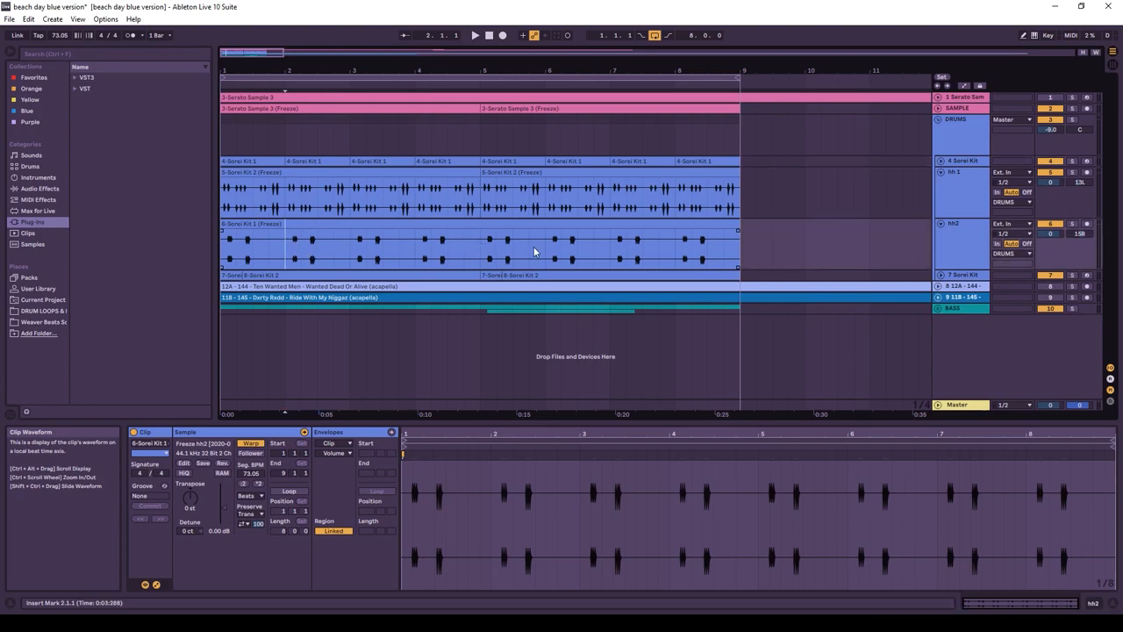
Step: Split hh2 at bar 5 and deactivate its first four bars so it enters halfway
click(289, 225)
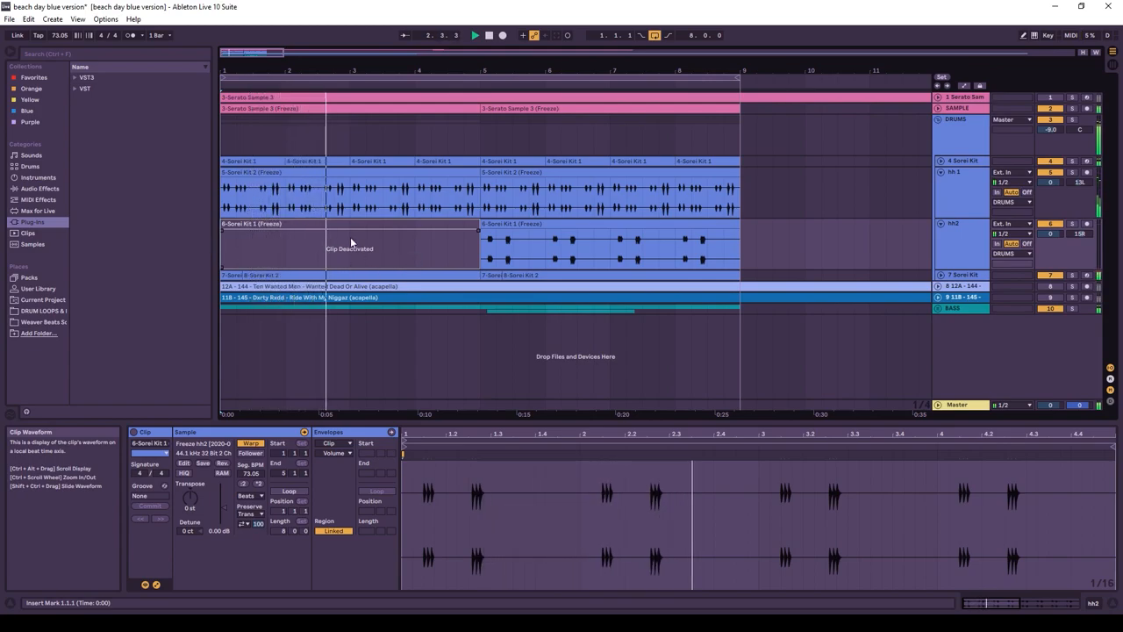
click(492, 254)
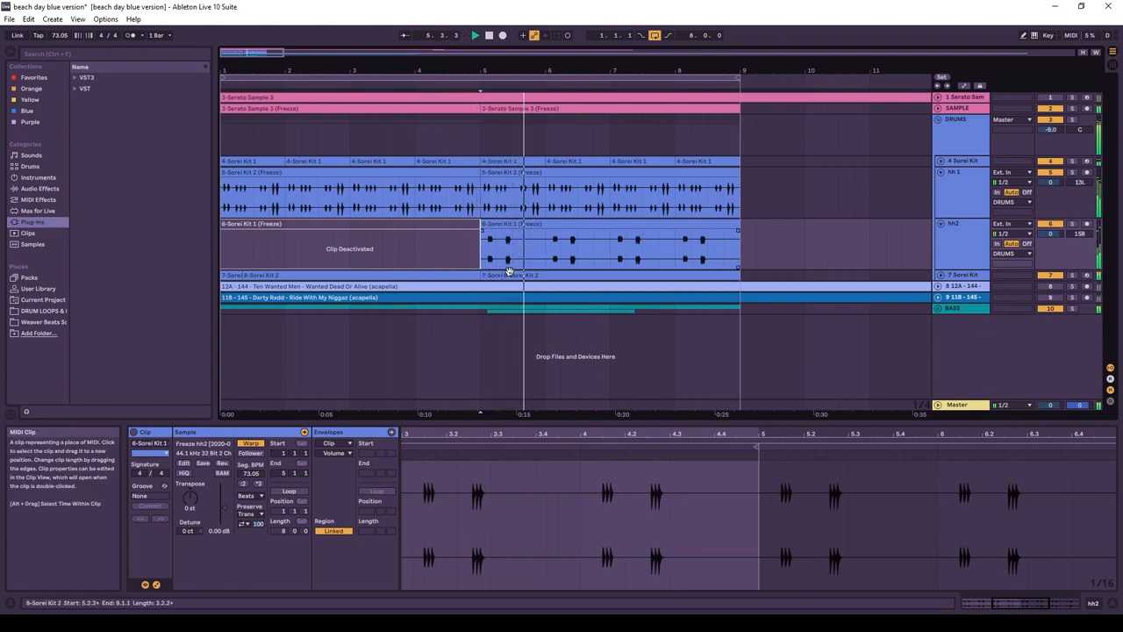
click(351, 248)
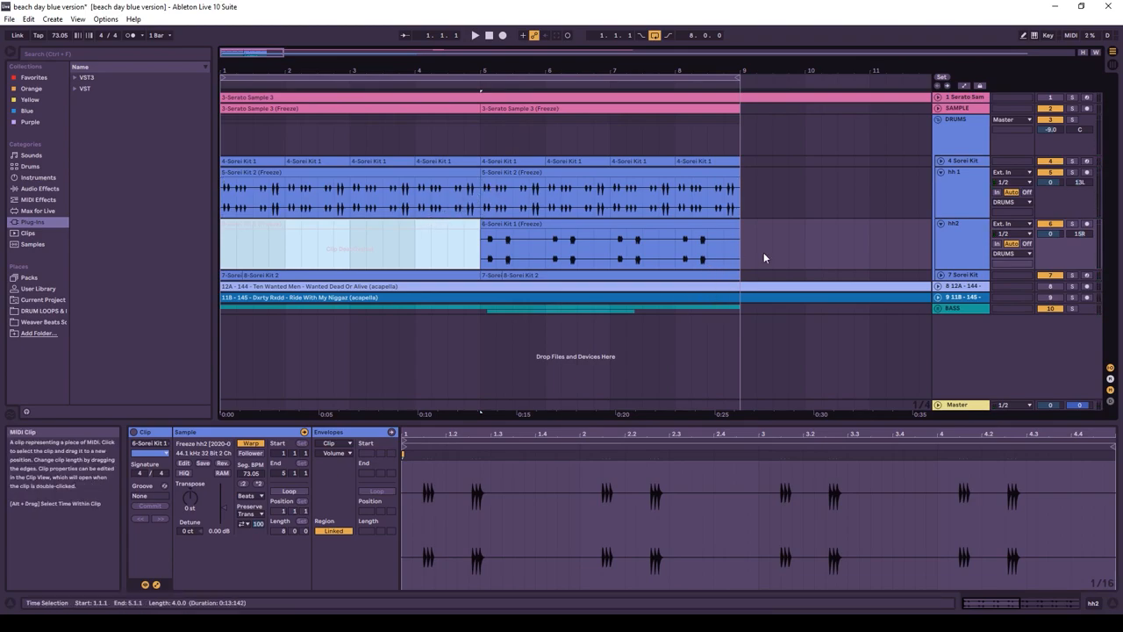
mouse_move(931, 233)
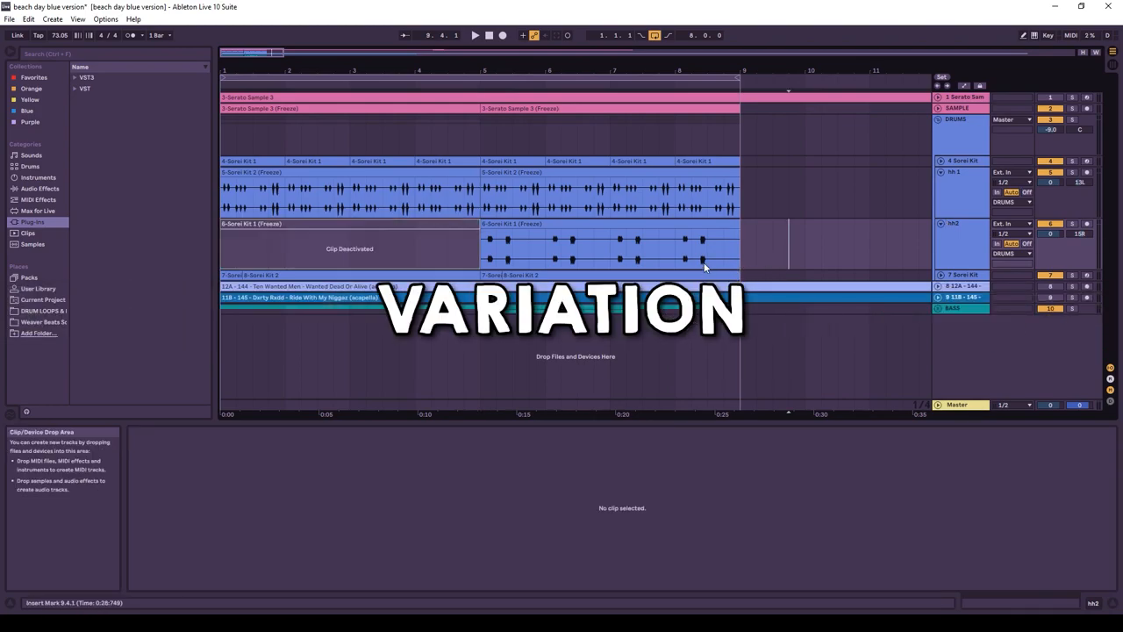
click(605, 250)
text(repitit)
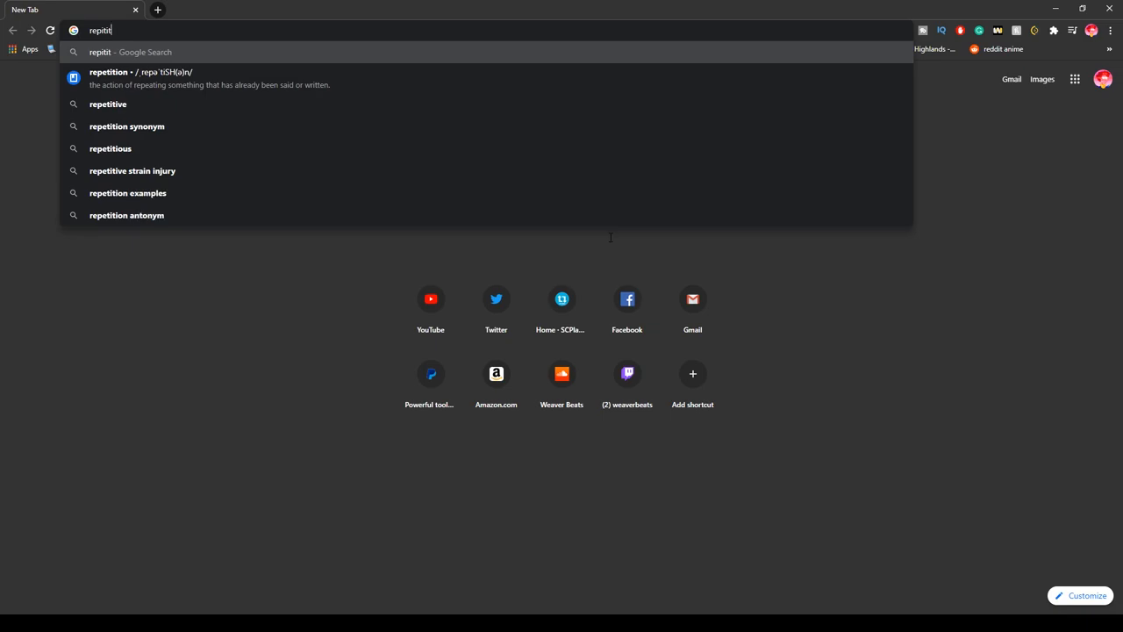
Step: Pick the 'repetition' definition suggestion from the address bar results
click(111, 148)
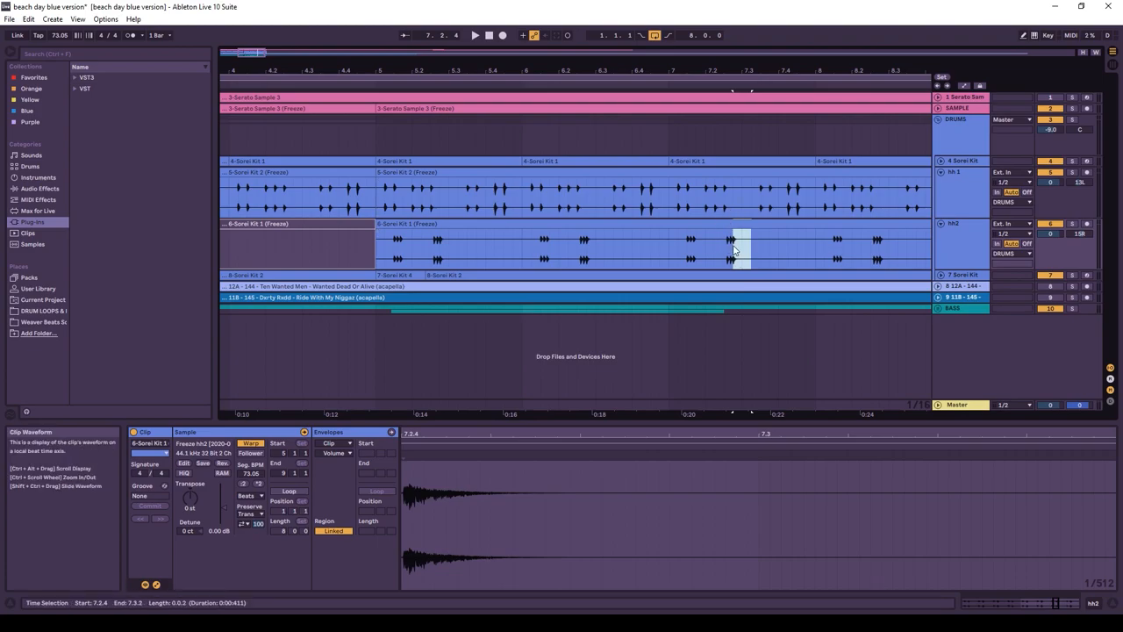
mouse_move(606, 79)
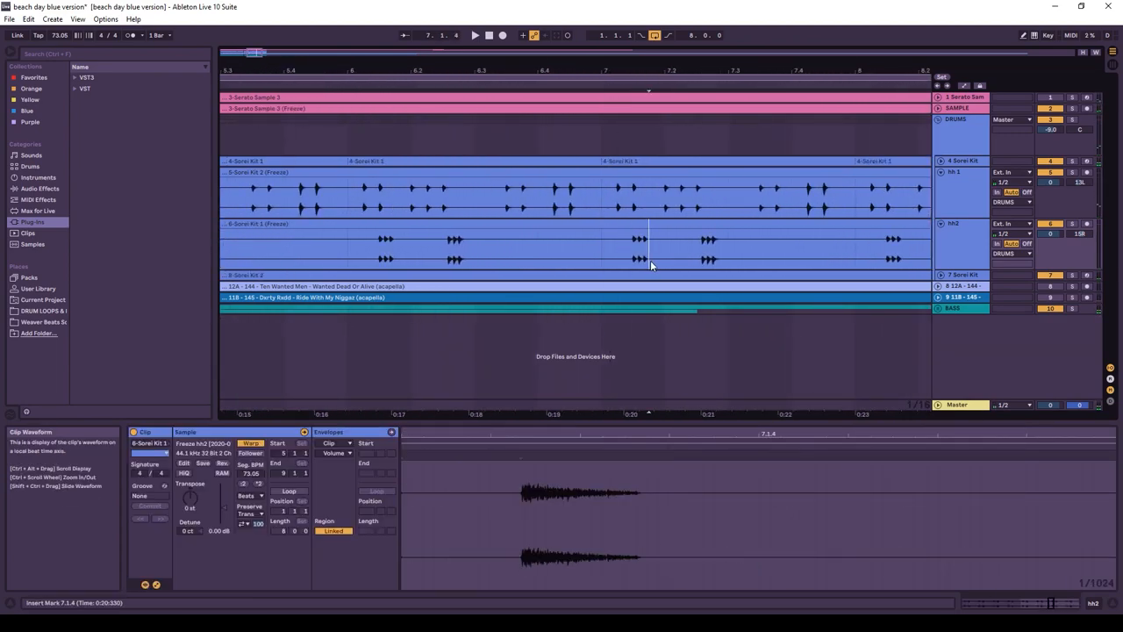
Step: Select a single hi-hat hit in hh2's second half to vary the pattern
click(570, 255)
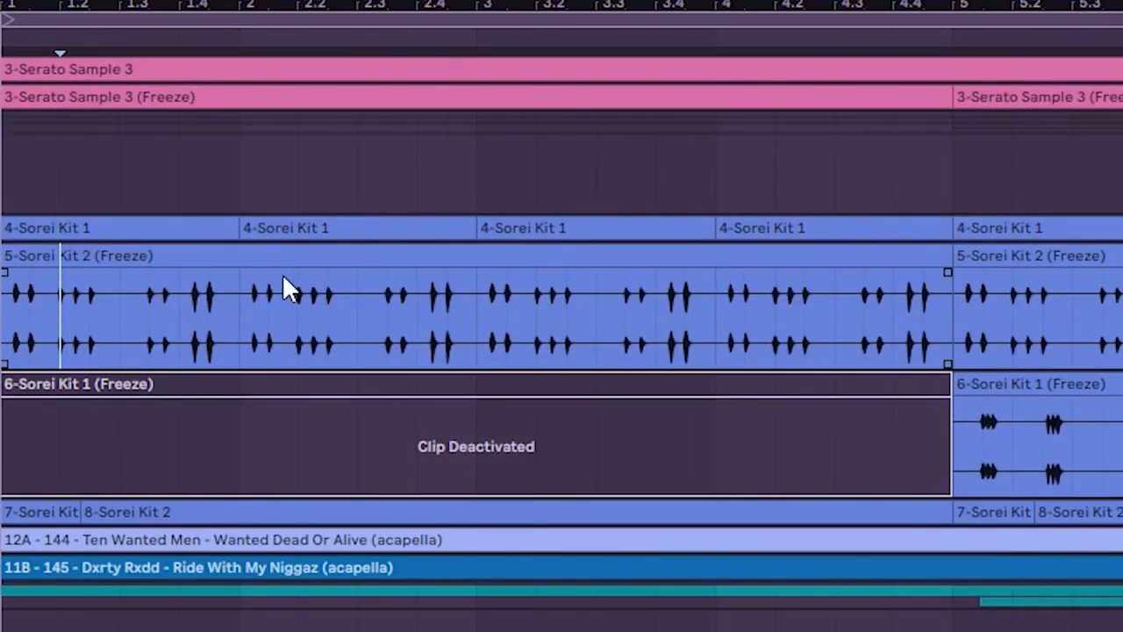
Step: Mark cut points near the start of the hh1 clip and split it into short slices
click(320, 254)
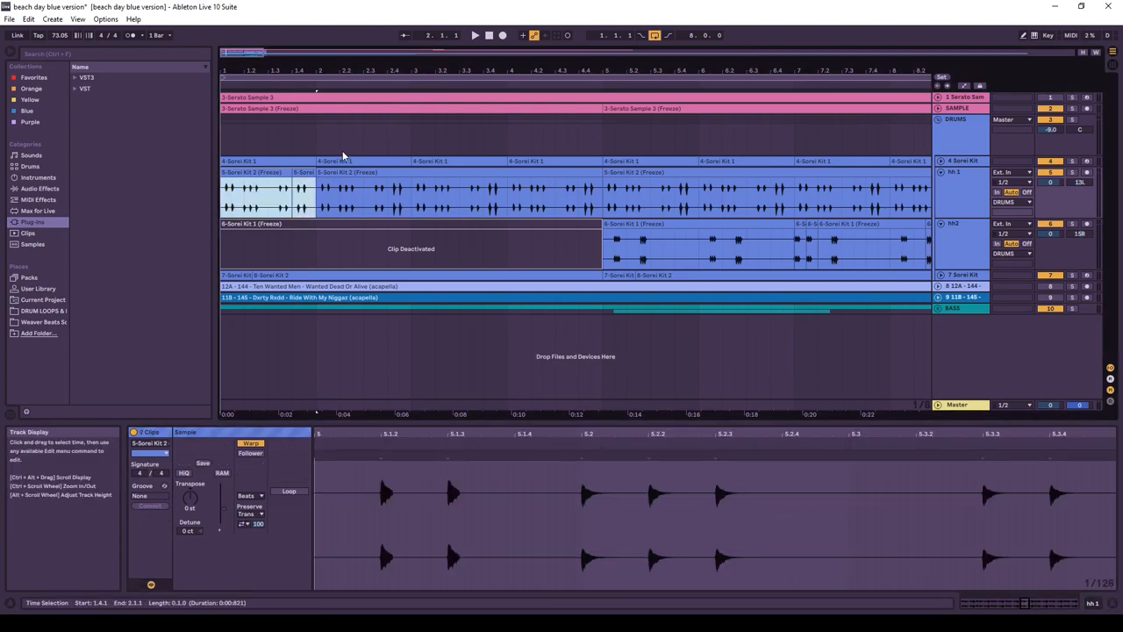
click(238, 176)
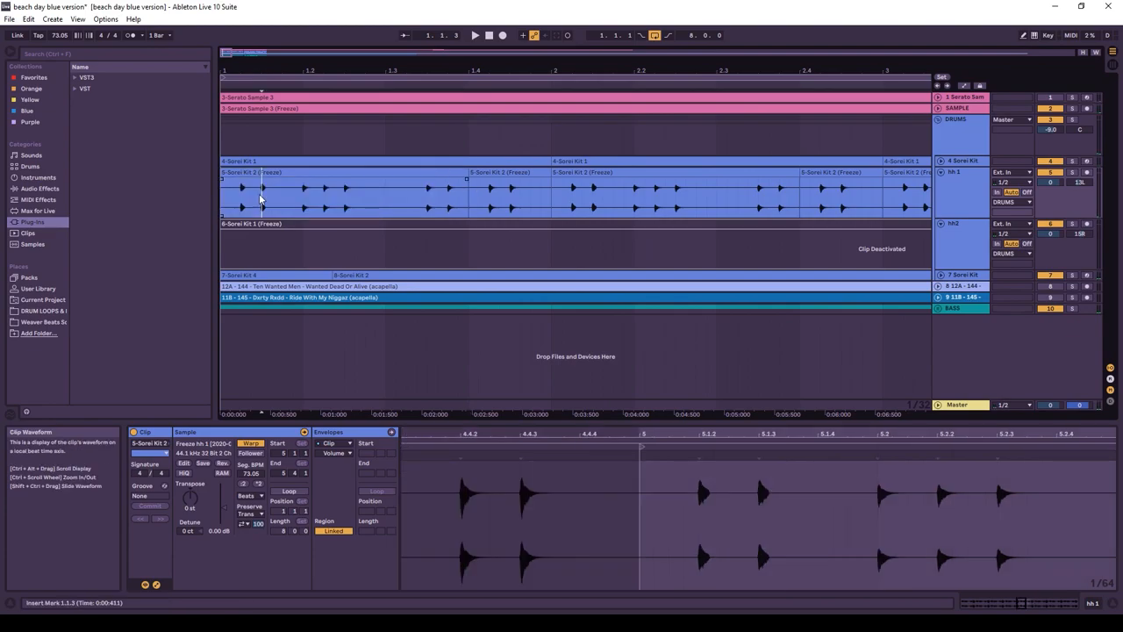
click(245, 184)
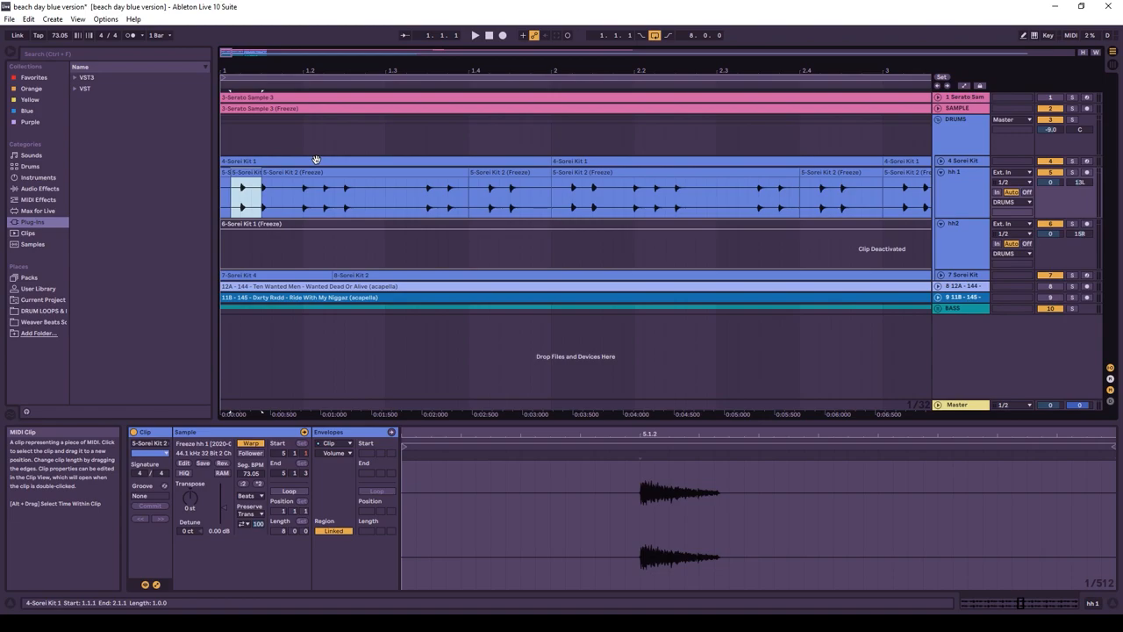
click(283, 167)
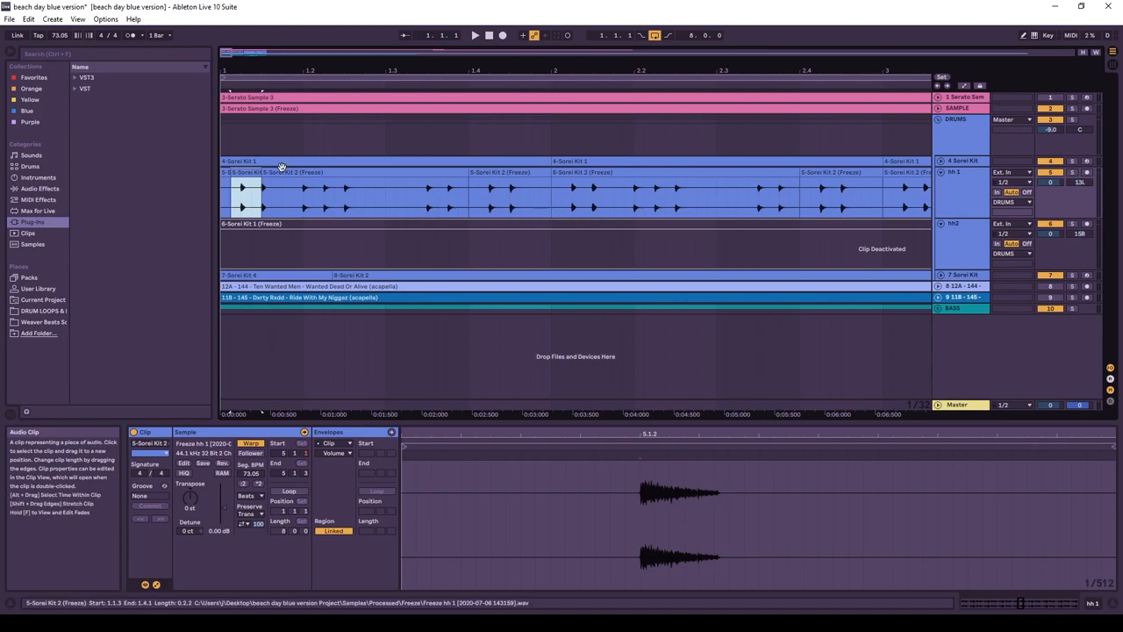
Step: Adjust a short slice near the hh1 clip start and select the first slice
click(383, 109)
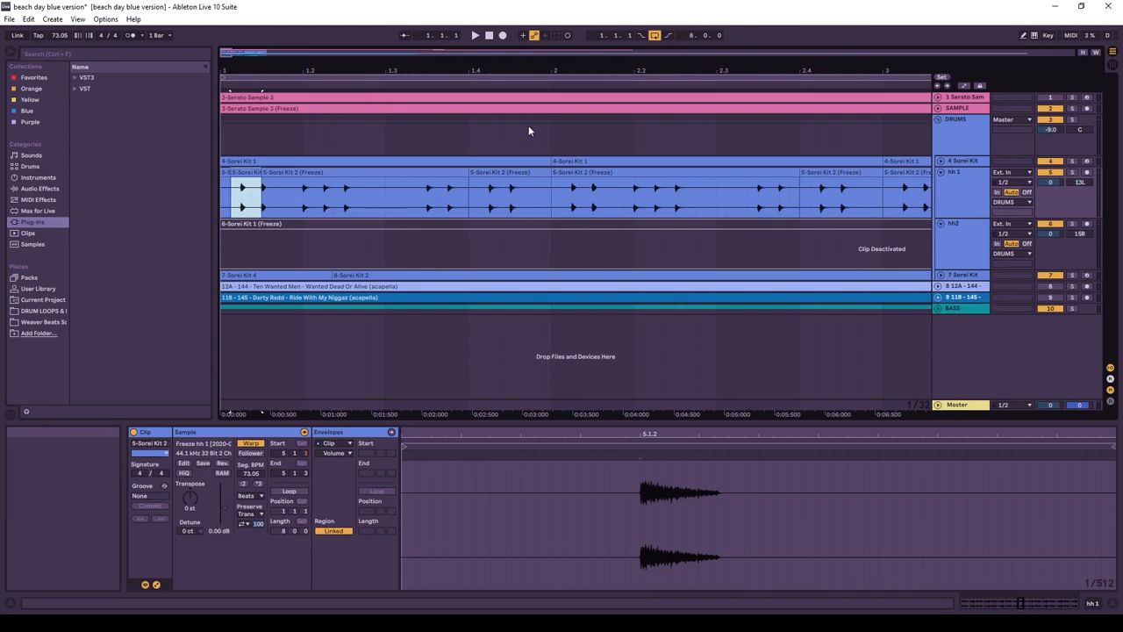
drag(263, 193, 294, 194)
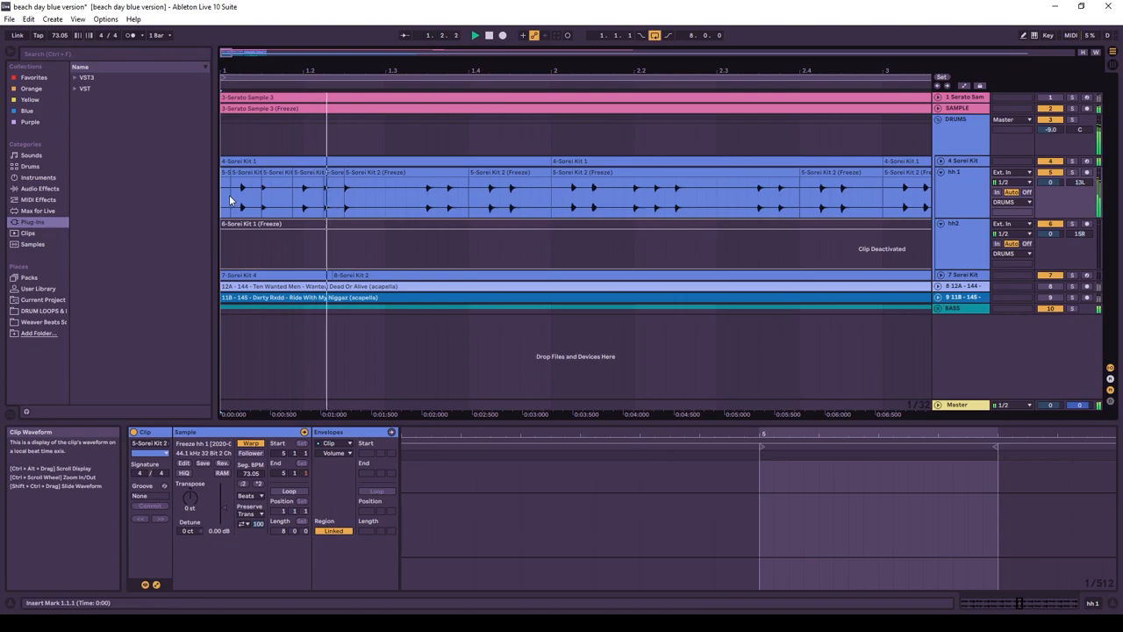
click(452, 189)
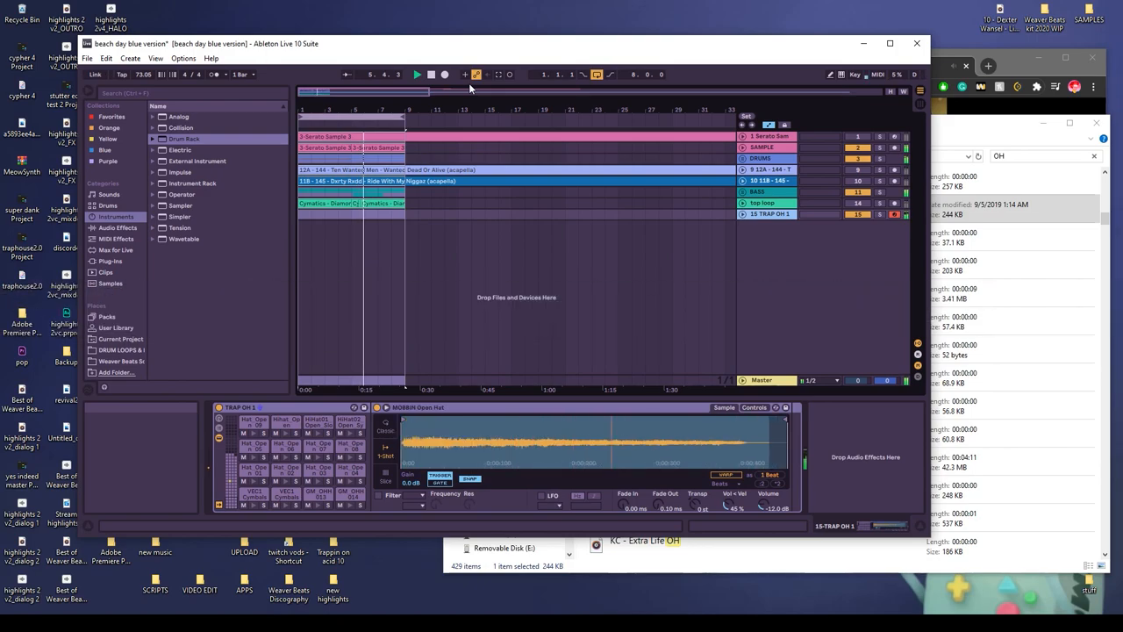
Step: Create a new TRAP OH 1 track with Simpler for an open hi-hat sample
click(417, 74)
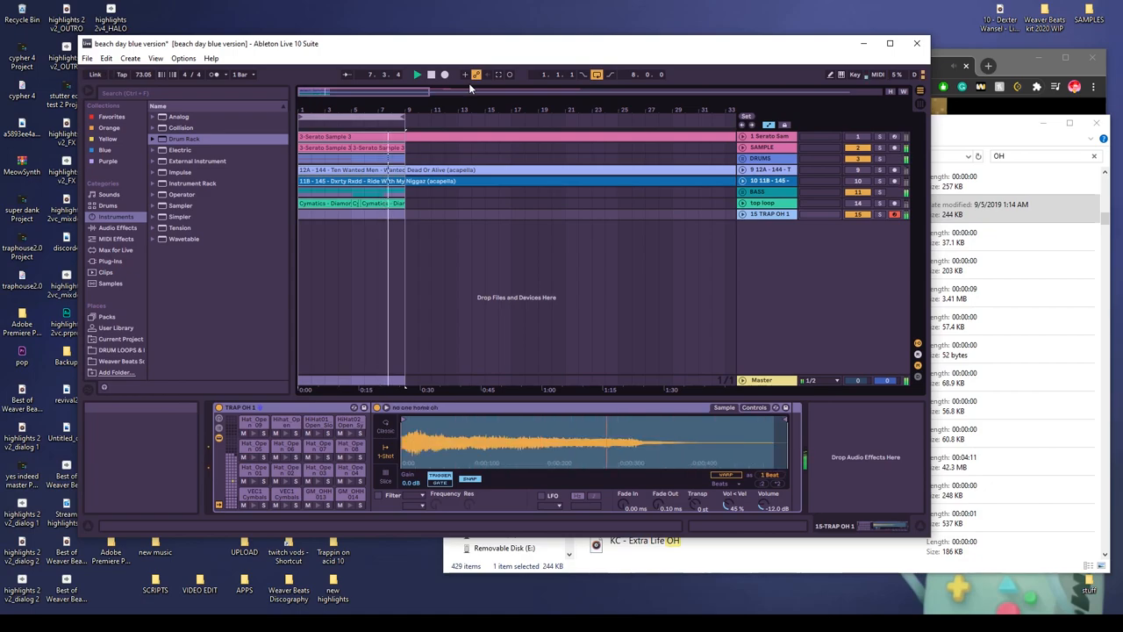
click(417, 73)
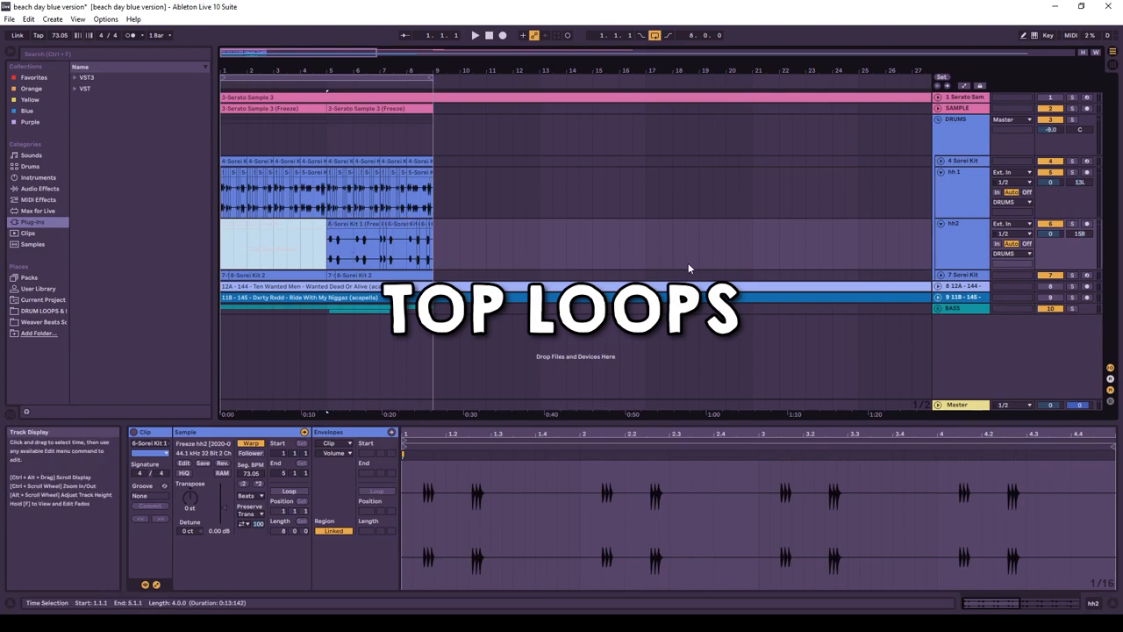
mouse_move(673, 250)
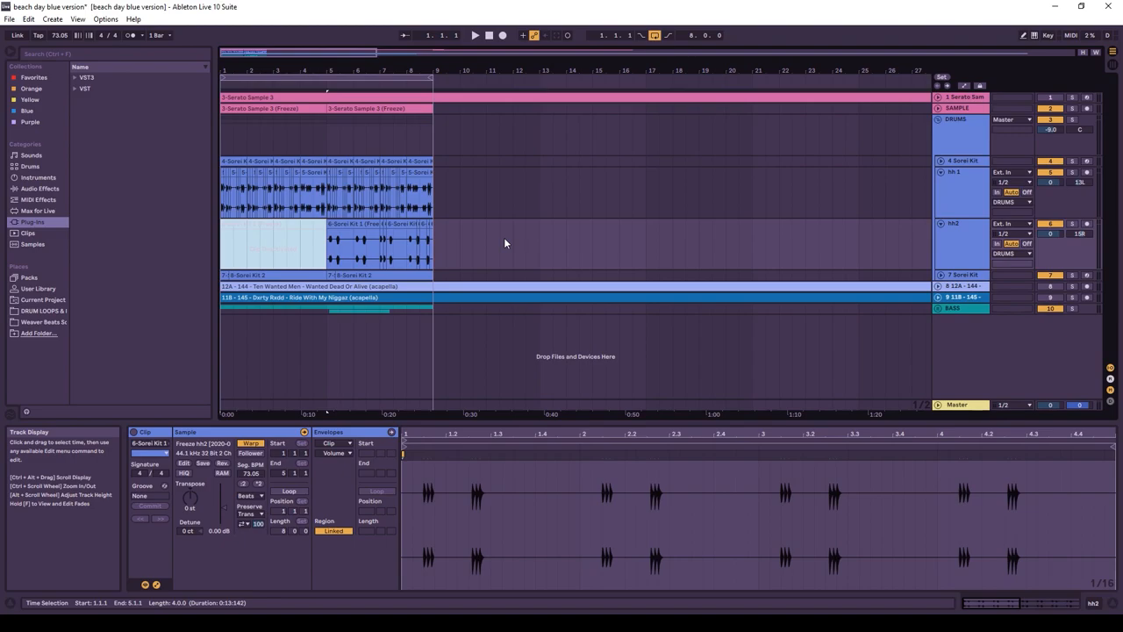
mouse_move(544, 248)
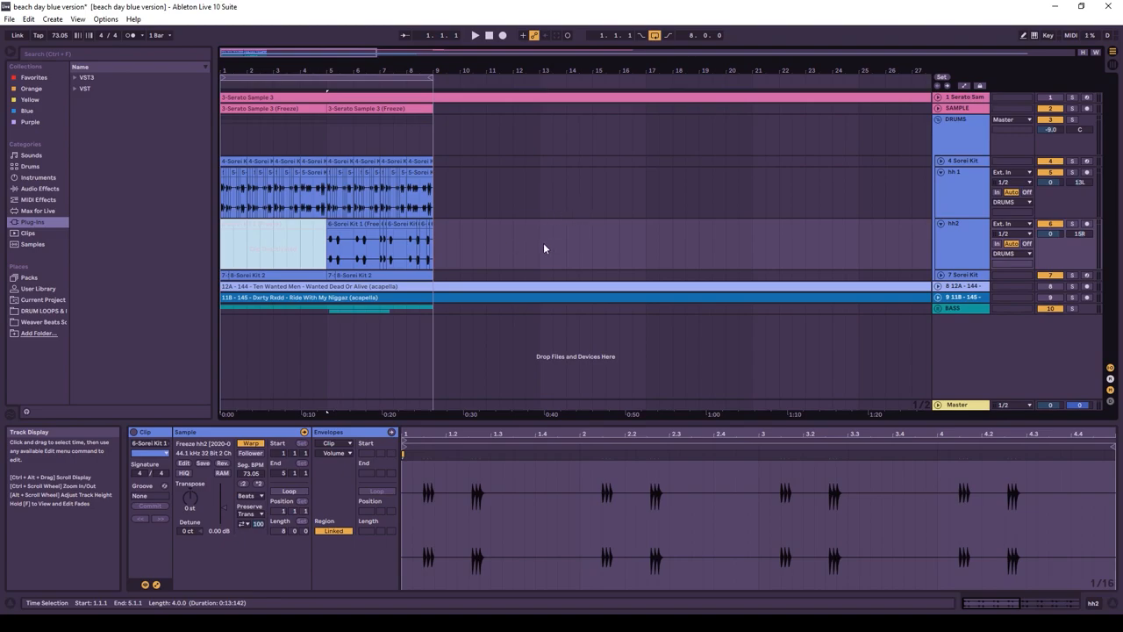
Step: Select short sections of the active hh2 clip and split them into slices
click(272, 246)
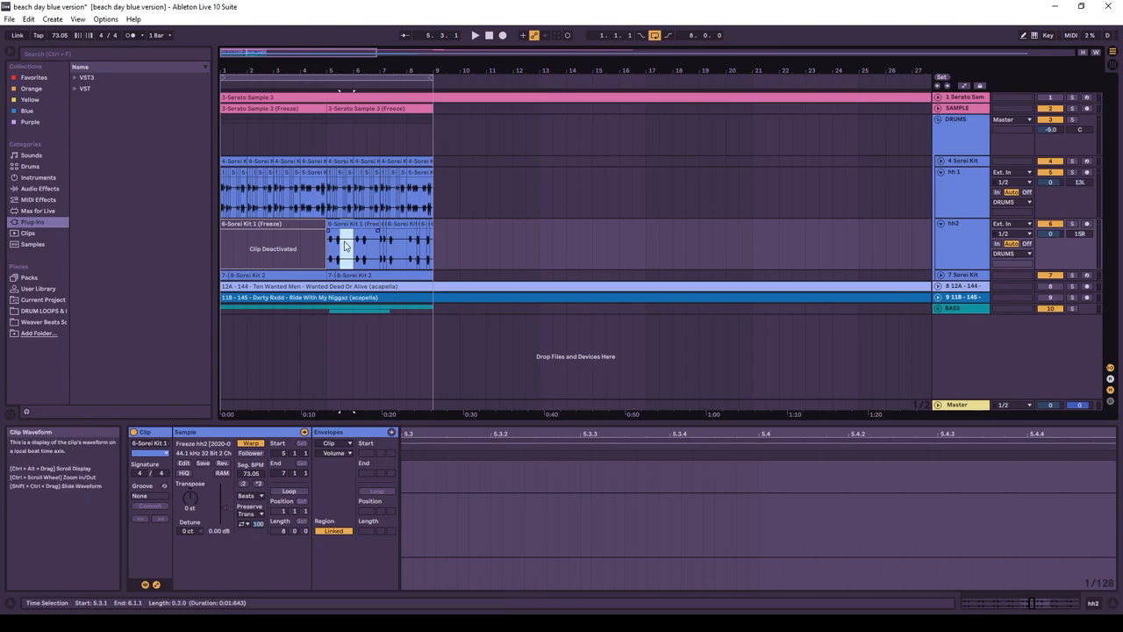
click(360, 238)
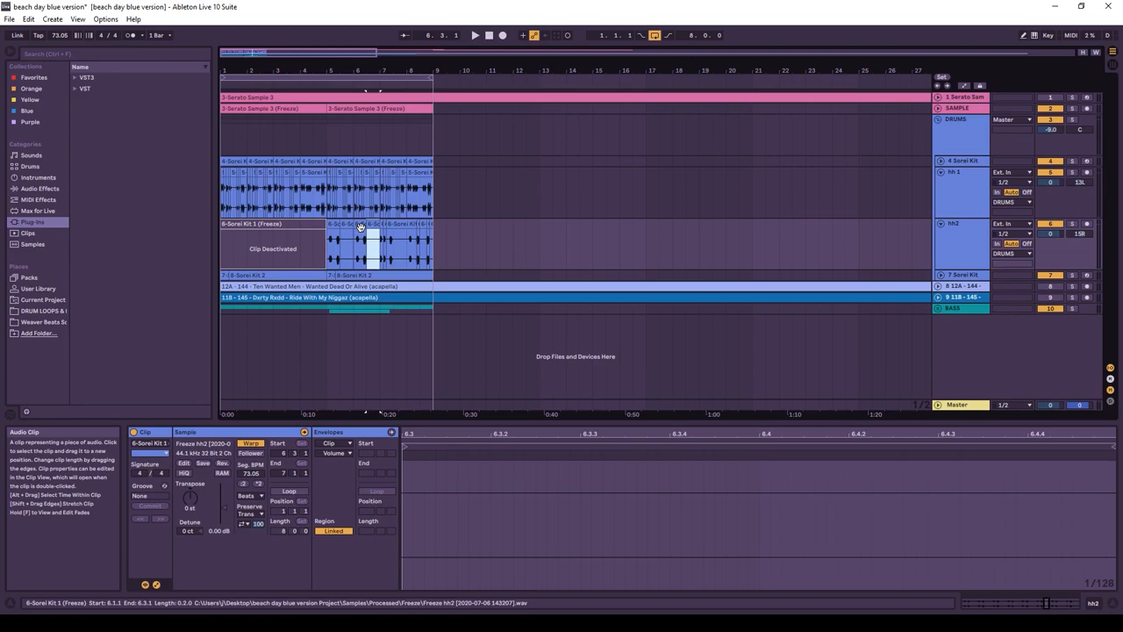
click(395, 250)
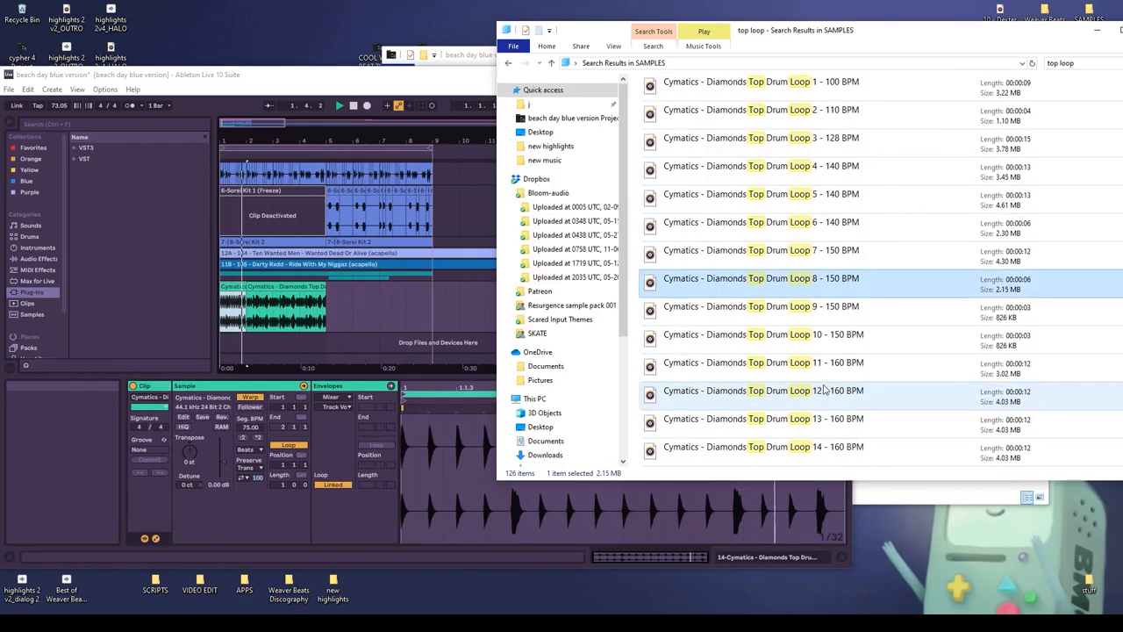
Step: Select a Cymatics Diamonds 160 BPM Top Drum Loop from the search results
click(763, 362)
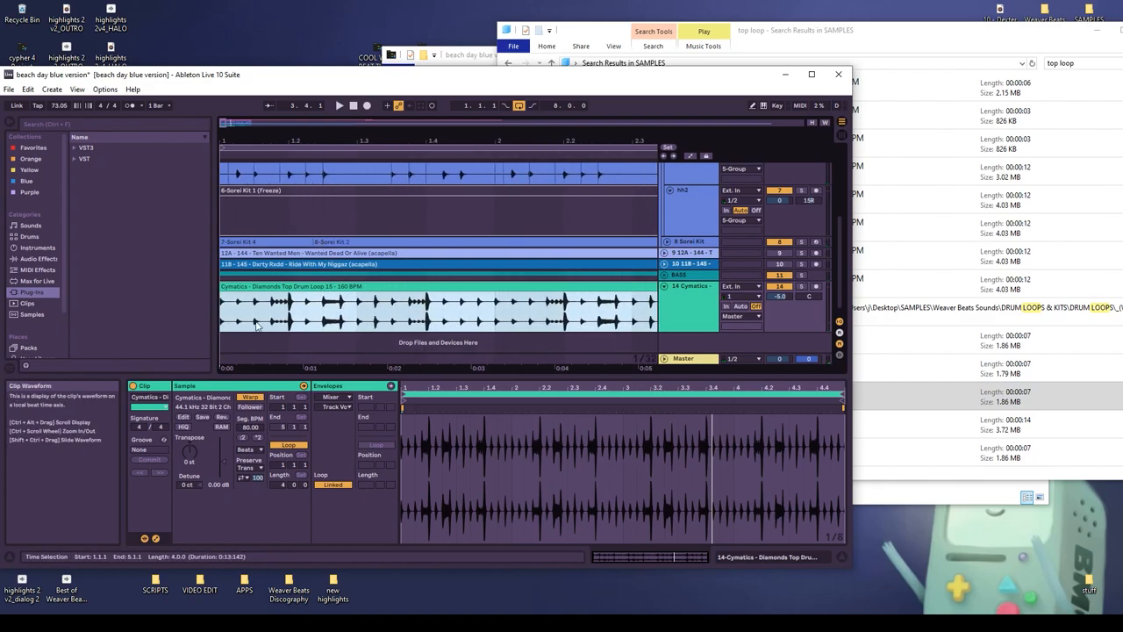
Step: Split a short piece out of the Top Drum Loop 15 clip and extend it to bar 9
click(360, 303)
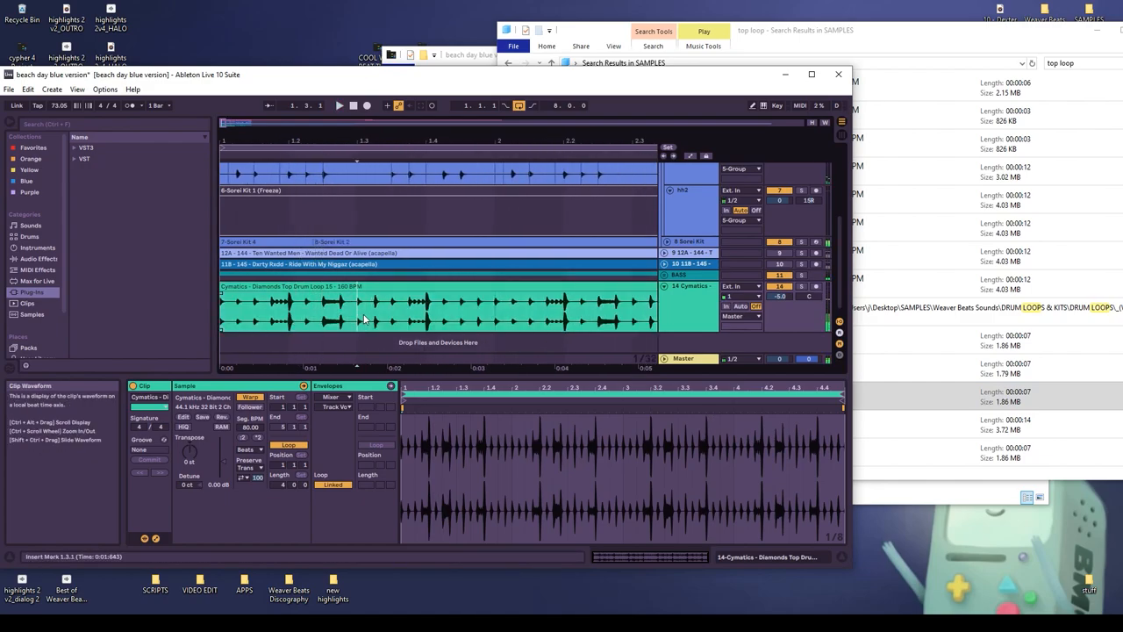
click(346, 307)
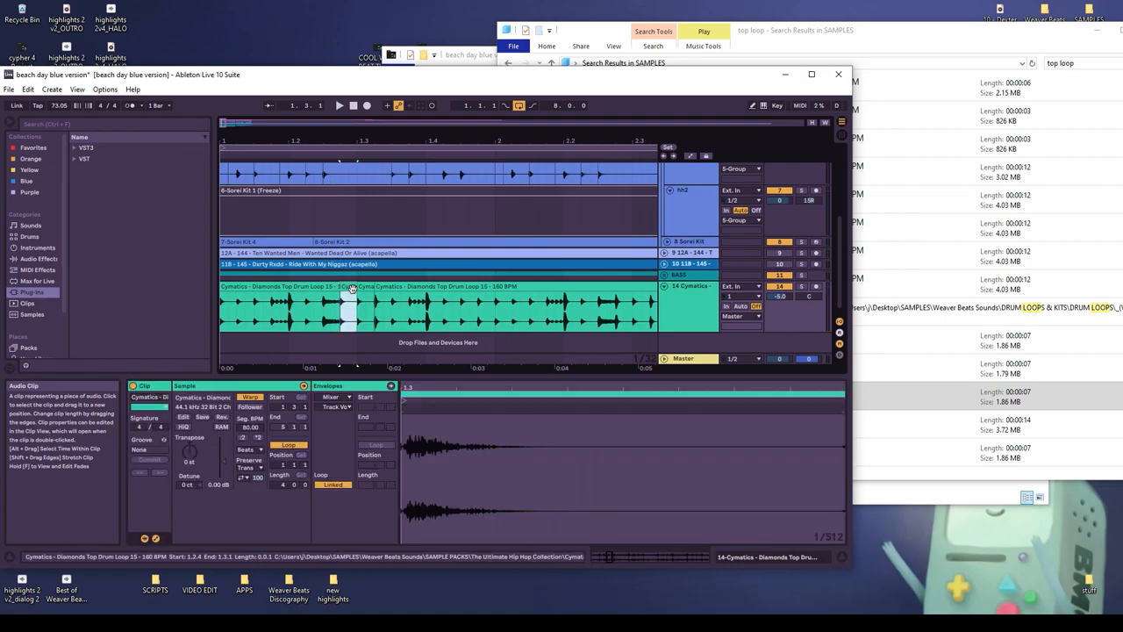
click(385, 302)
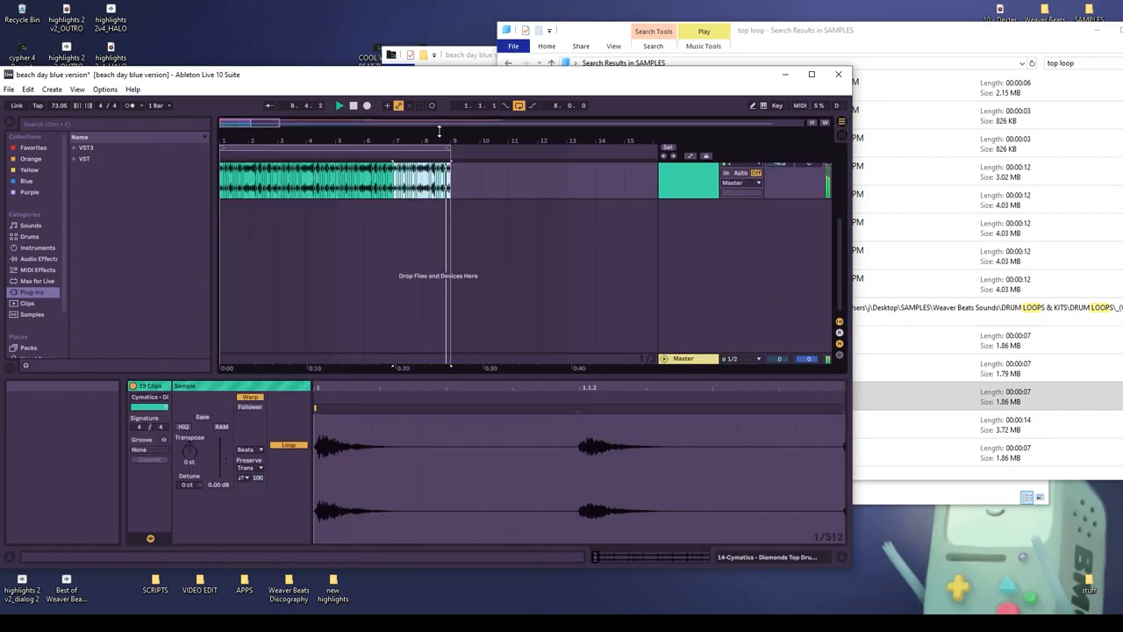
key(tab)
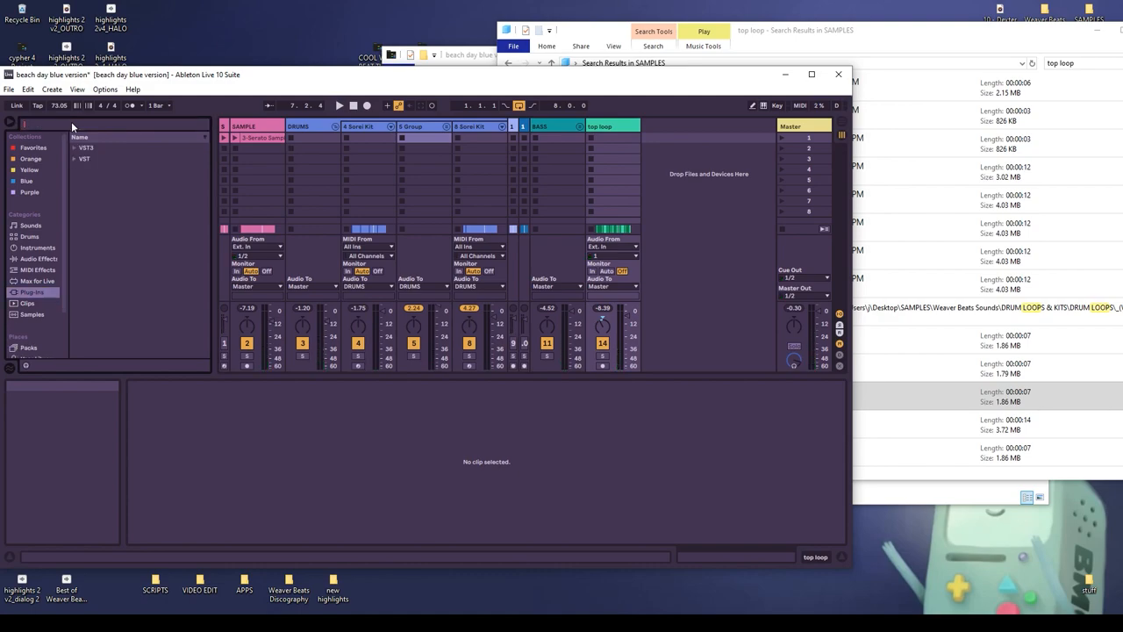
Step: Load Auto Pan on the top loop track with synced Rate and ramp its Amount automation upward
click(36, 258)
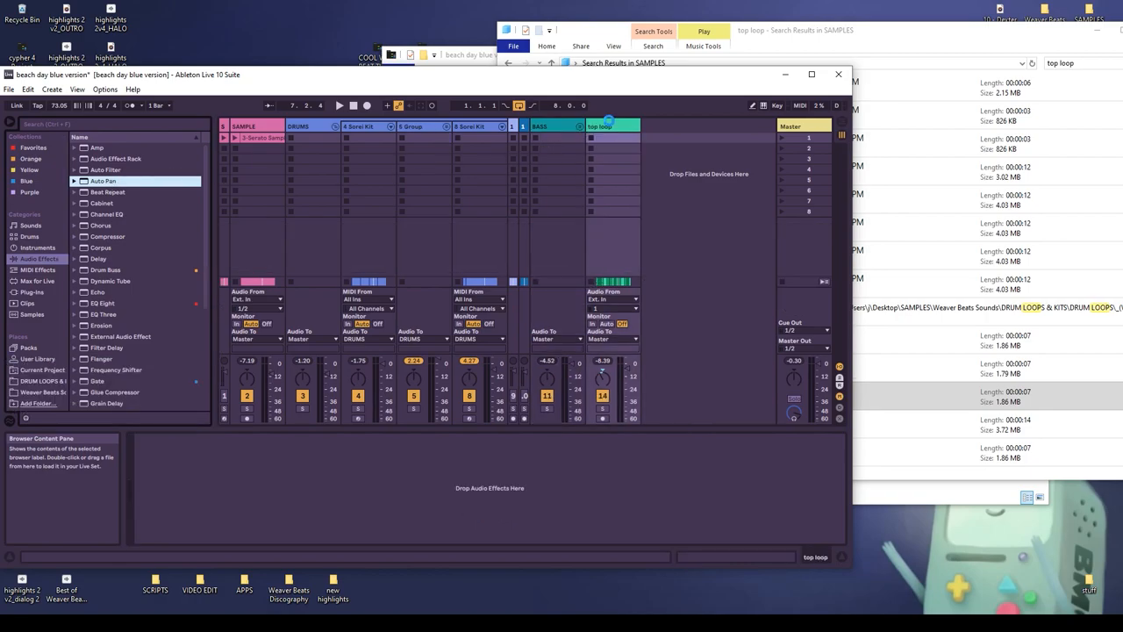
double_click(104, 181)
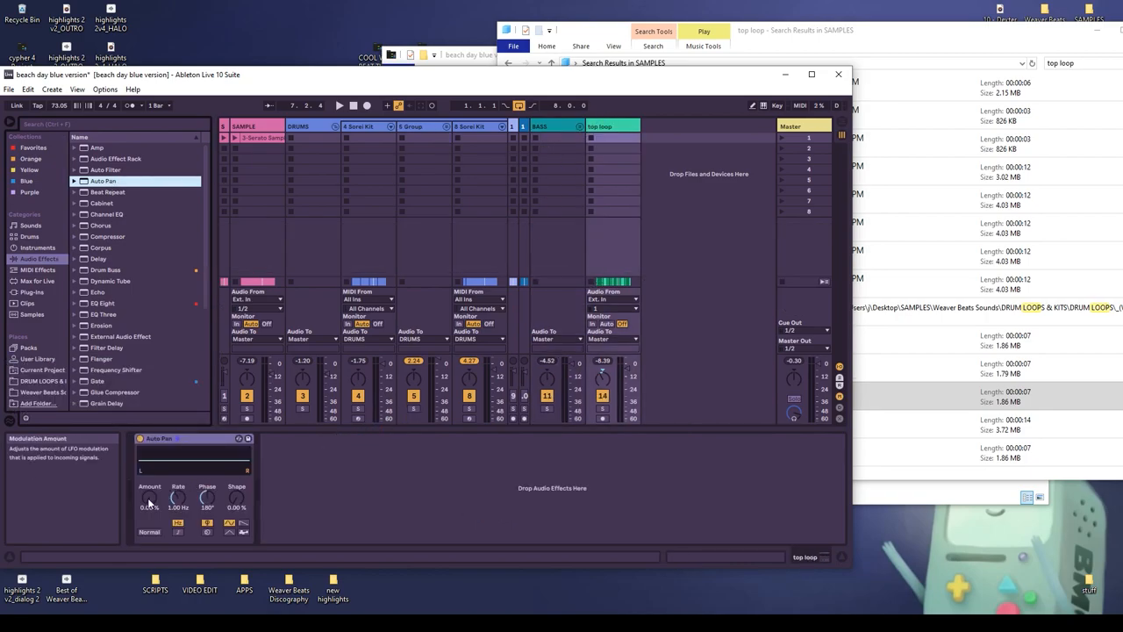
click(178, 522)
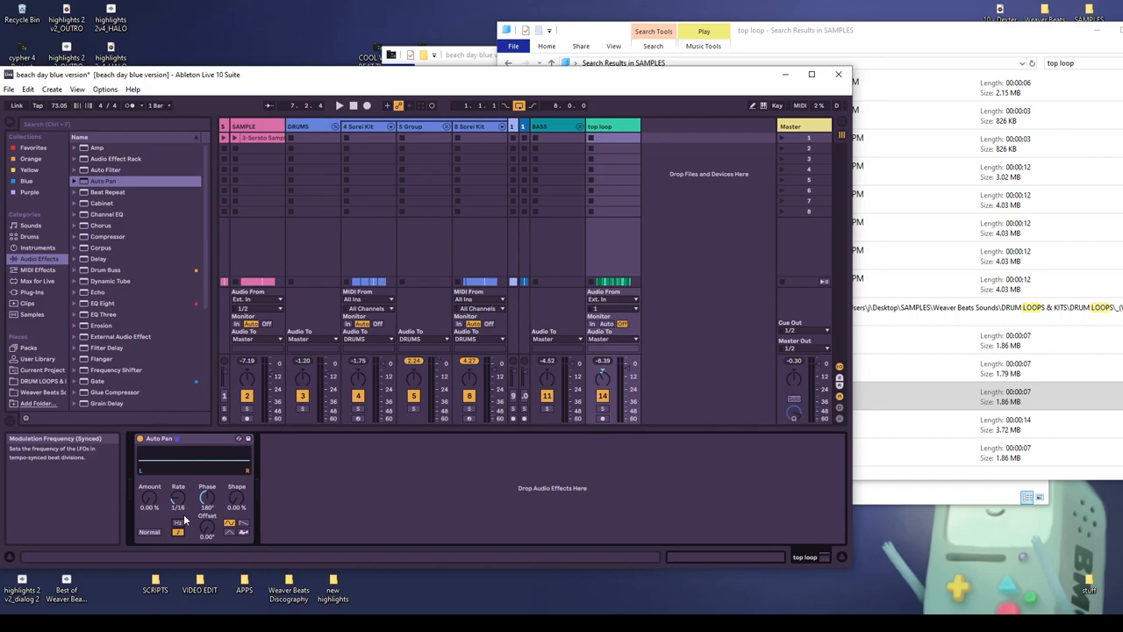
click(178, 500)
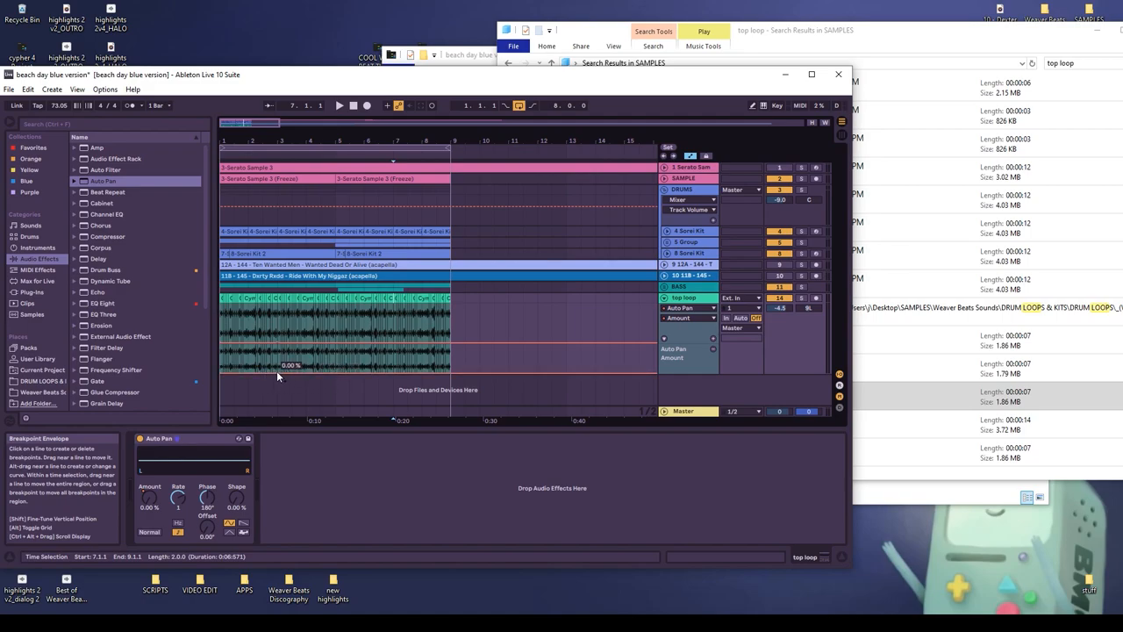
click(339, 105)
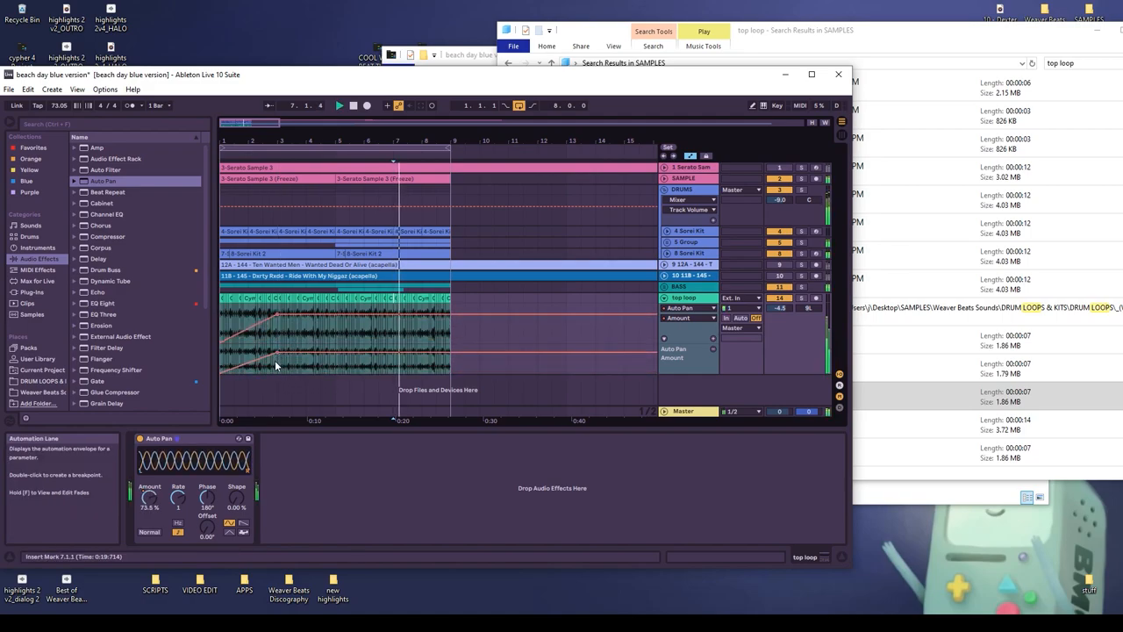